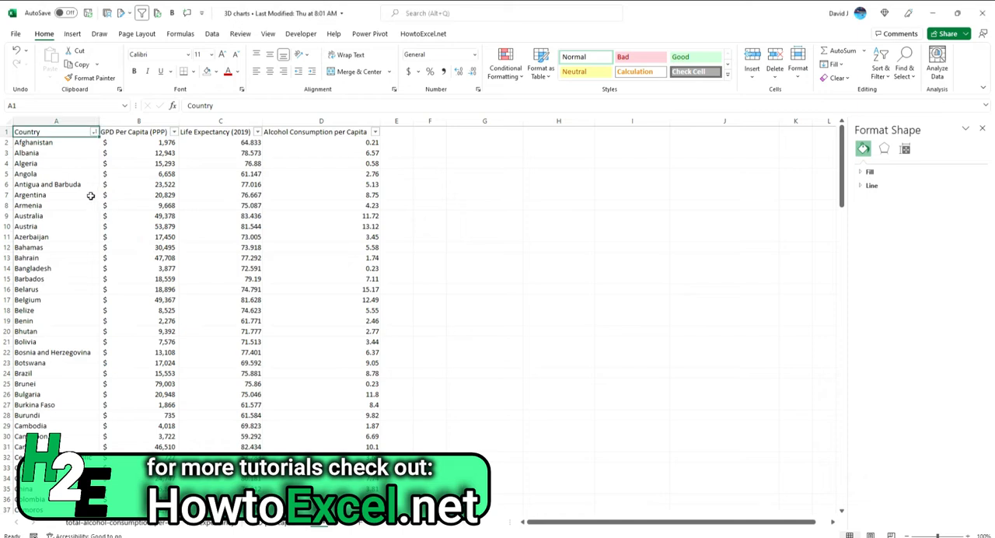
pyautogui.moveTo(224, 177)
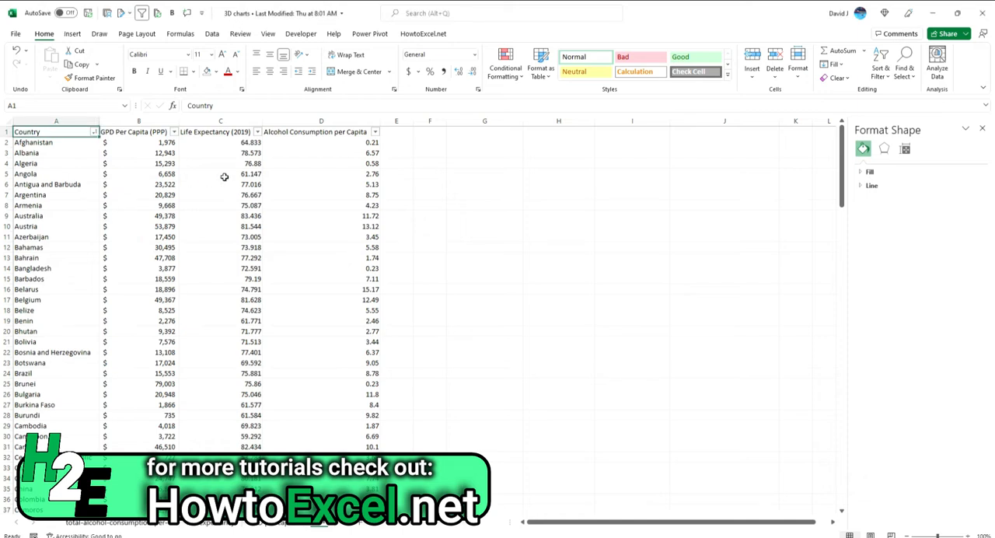
pyautogui.moveTo(305, 179)
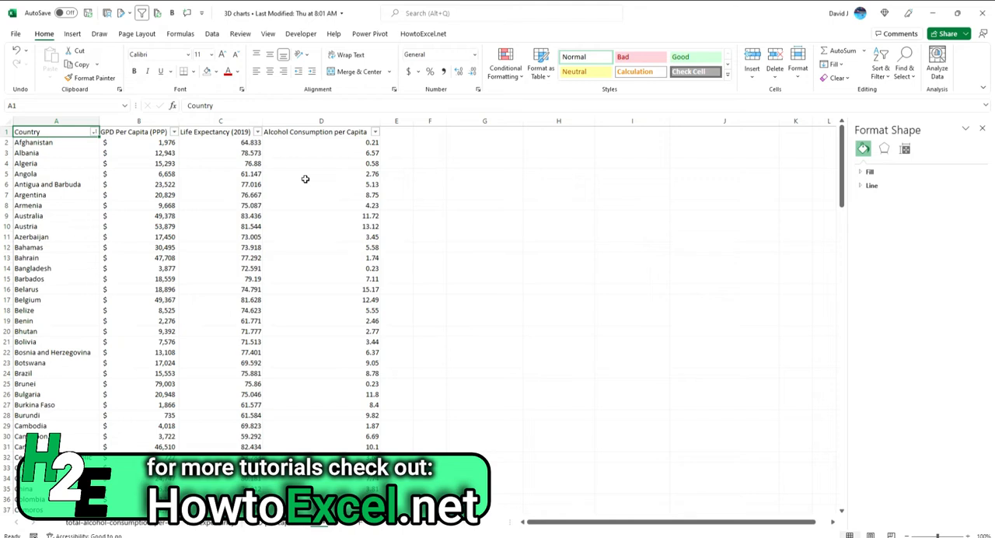
pyautogui.moveTo(77, 40)
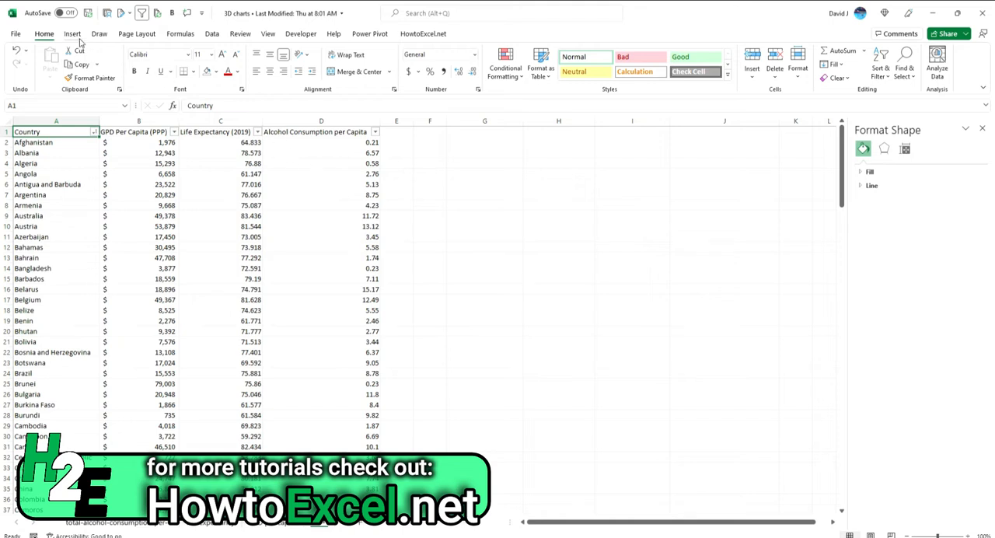
# Insert an X Y (Scatter) 3-D Bubble chart using the Life Expectancy (2019) layout from the country data
pyautogui.click(72, 33)
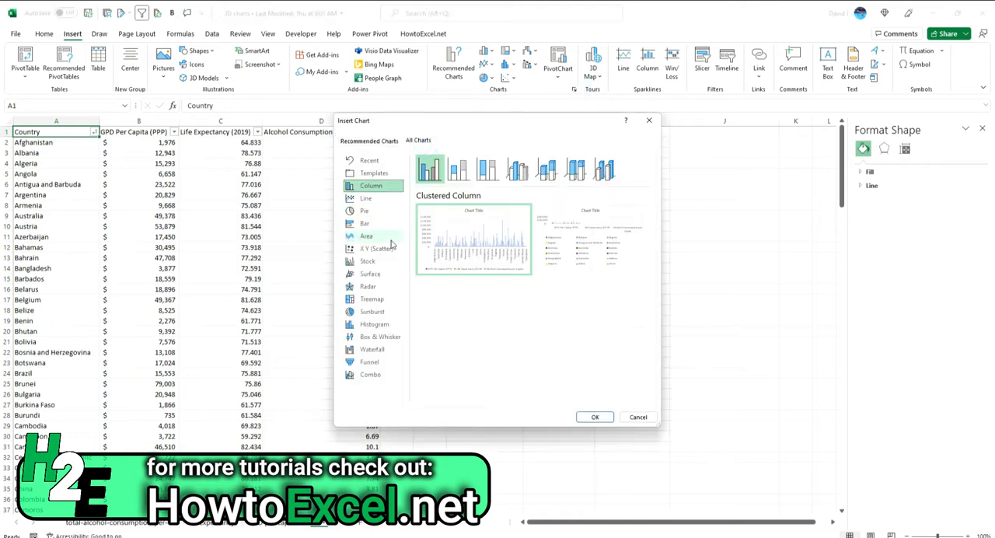
pyautogui.click(378, 248)
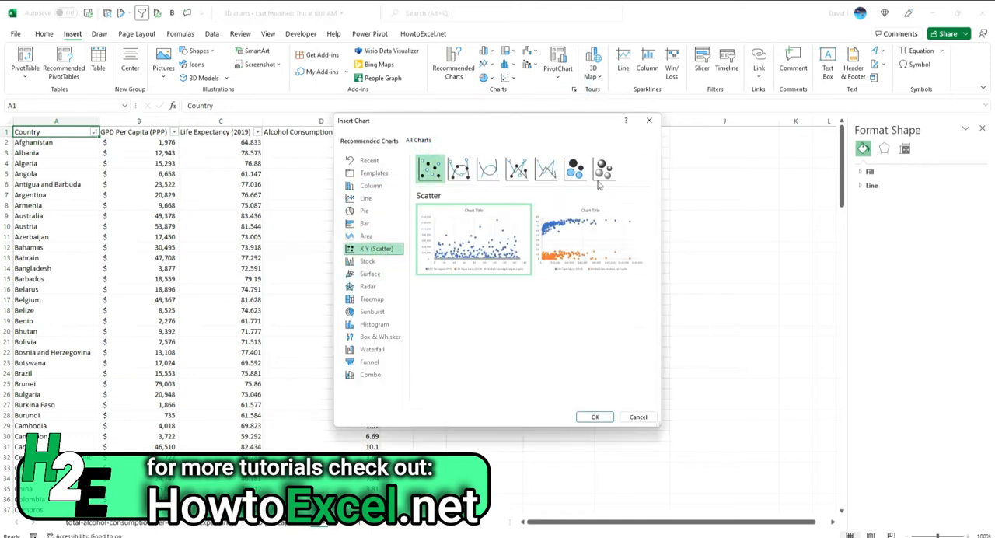
pyautogui.click(603, 168)
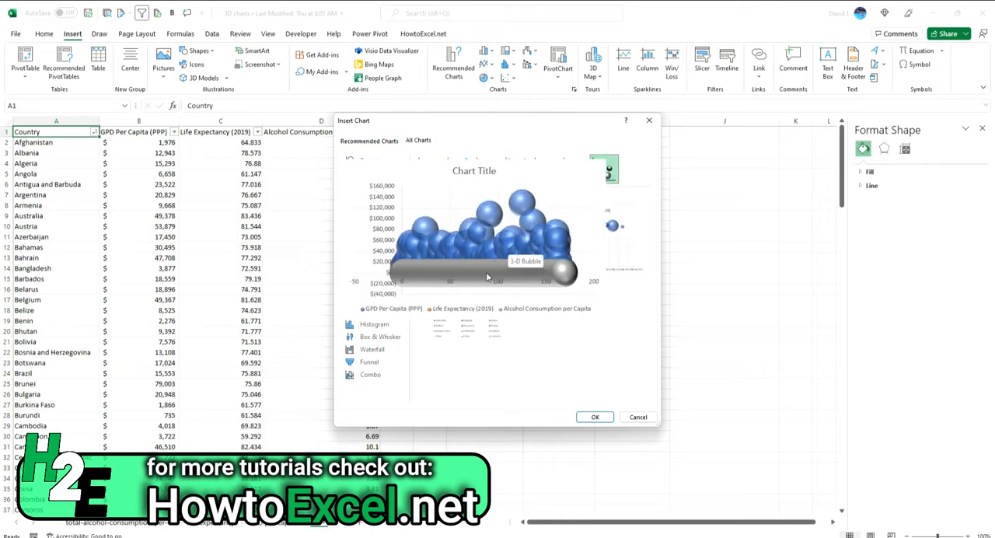
pyautogui.click(418, 141)
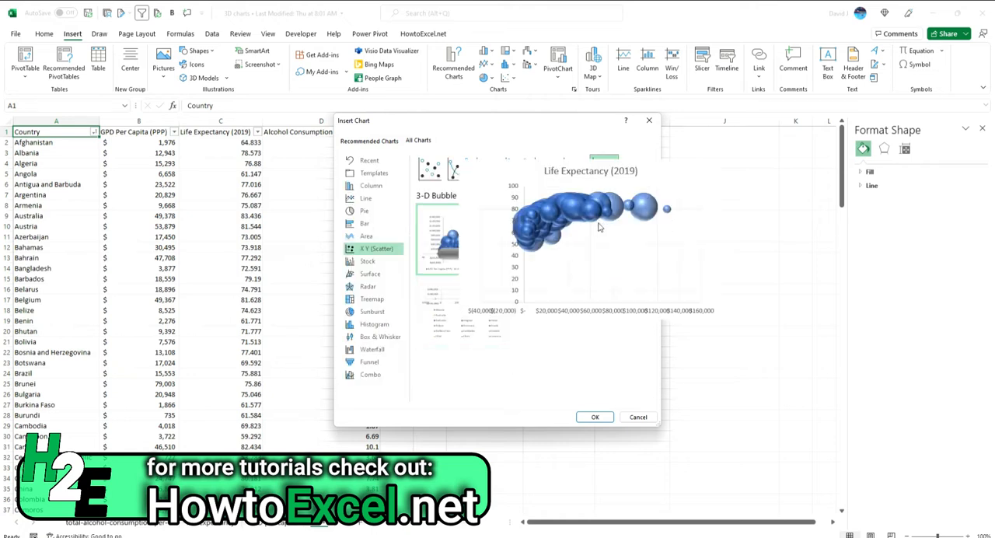
pyautogui.click(604, 169)
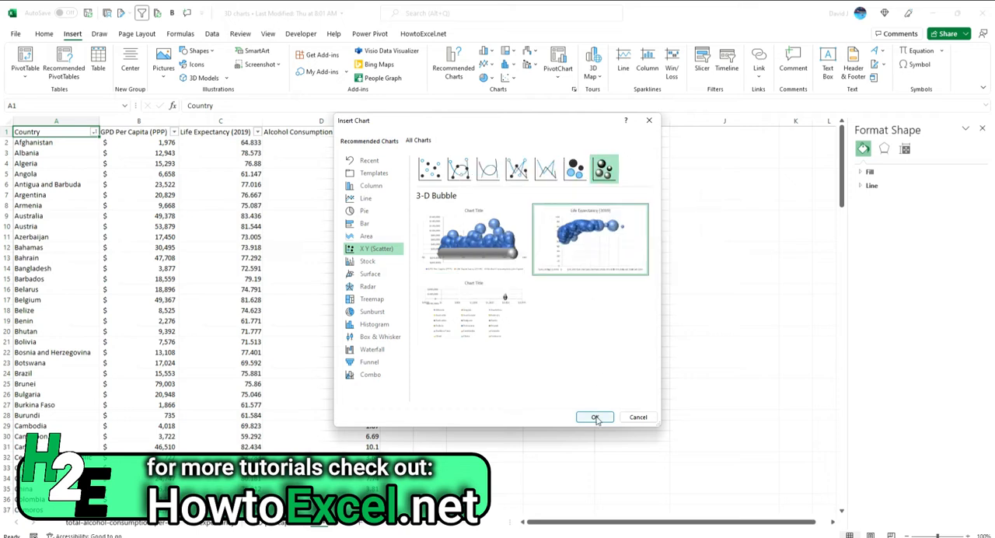
pyautogui.click(594, 417)
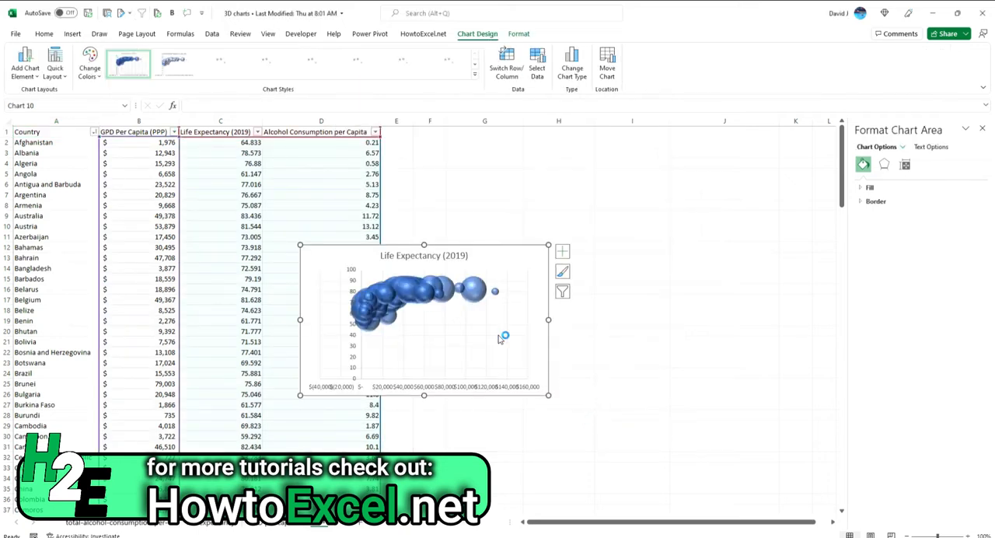
pyautogui.moveTo(476, 298)
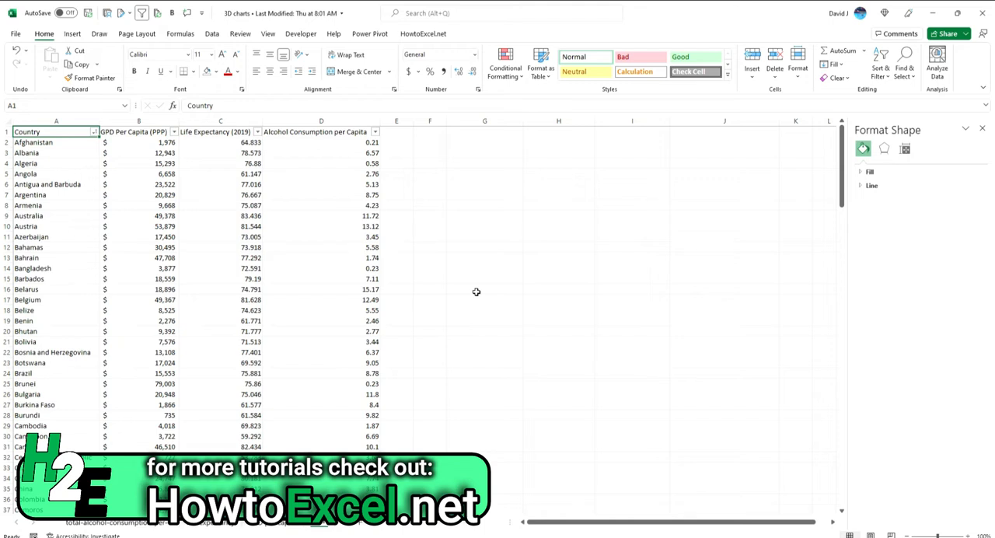
pyautogui.moveTo(401, 110)
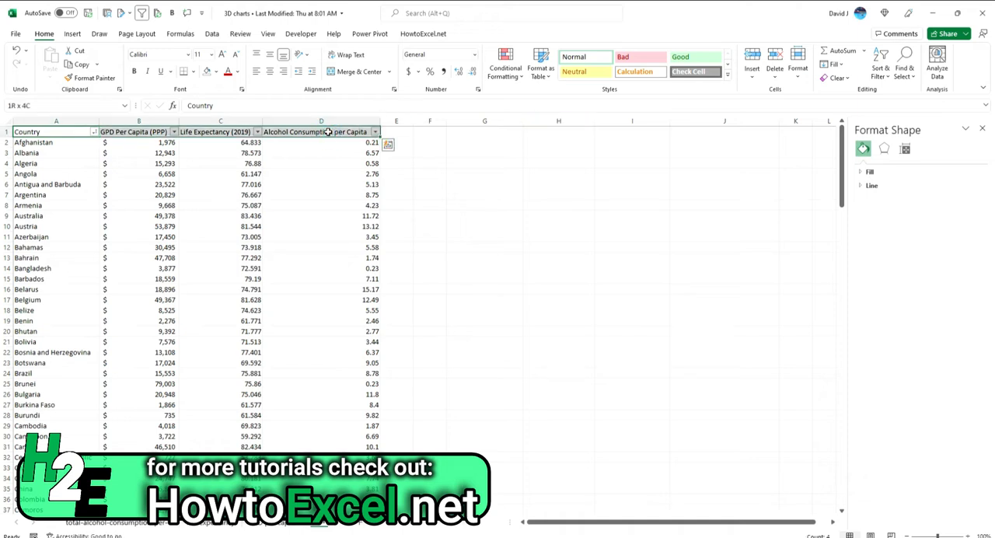
# Enter United States as the first country in the column G lookup table
pyautogui.click(484, 131)
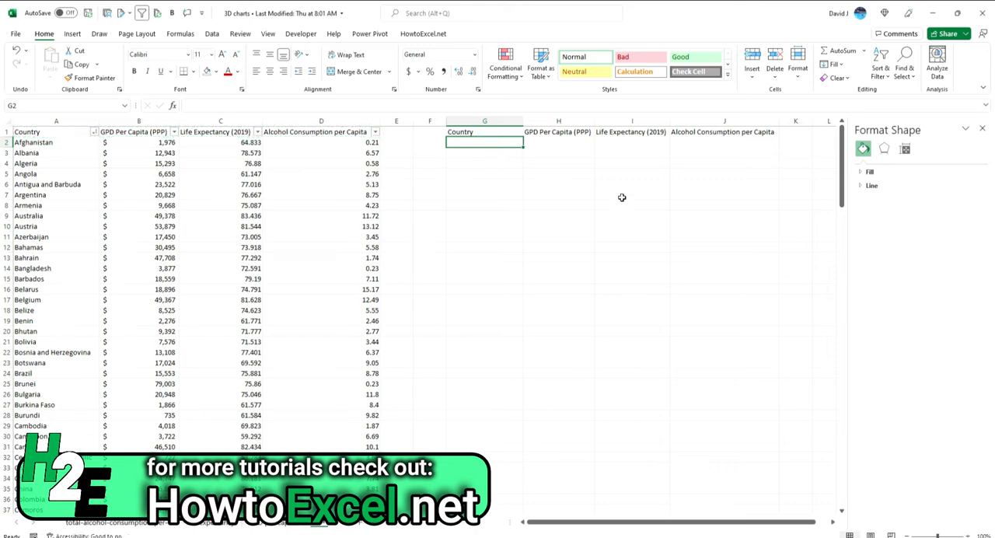
pyautogui.write('United States')
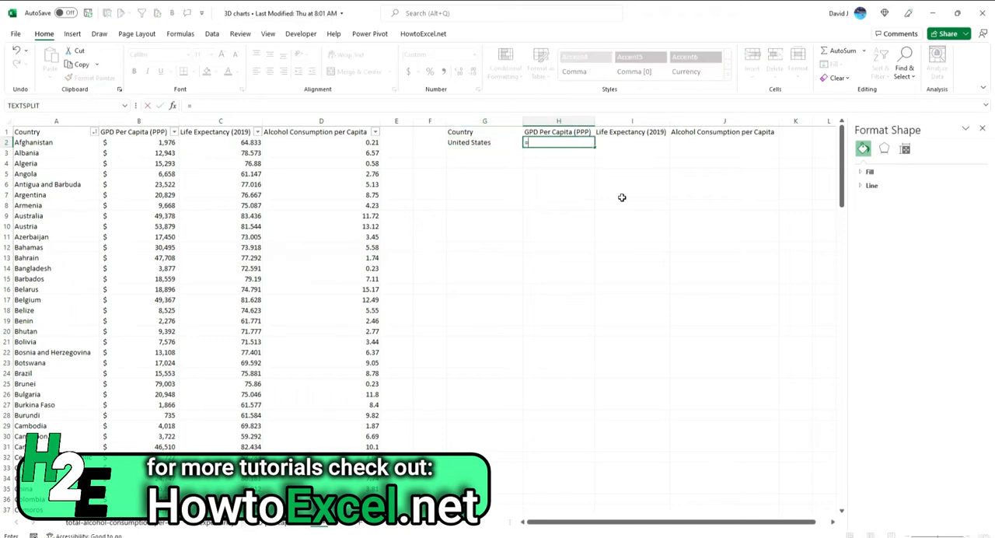
# Pull its GDP, life expectancy and alcohol figures with =VLOOKUP(G2,A:D,{2,3,4},false)
pyautogui.write('=VLOOKUP(G2,A:D,')
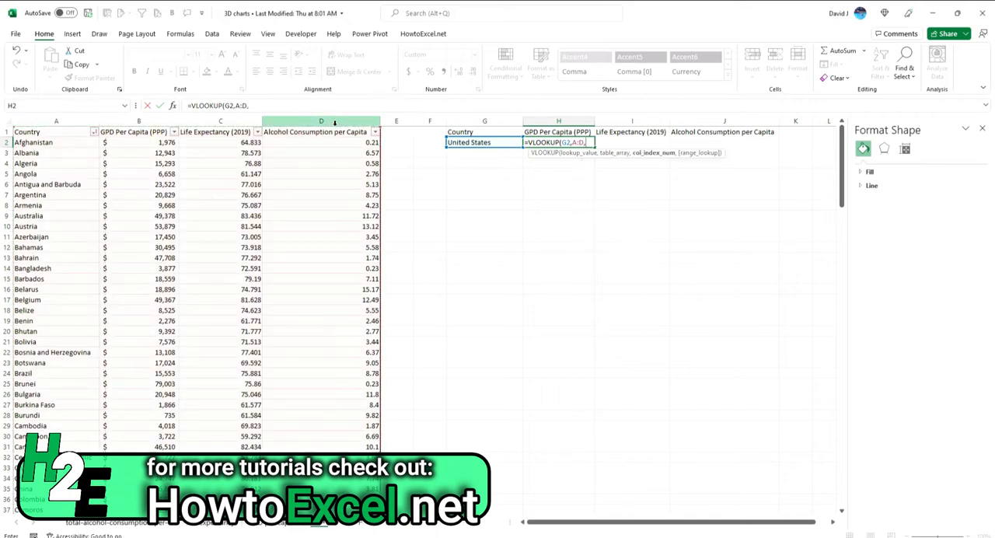
pyautogui.write('{')
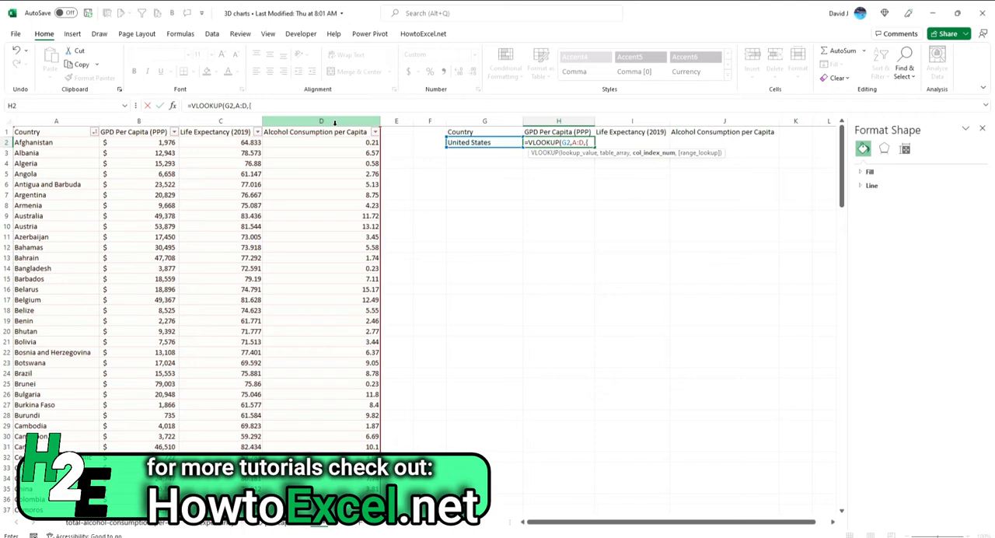
pyautogui.write('2,3,')
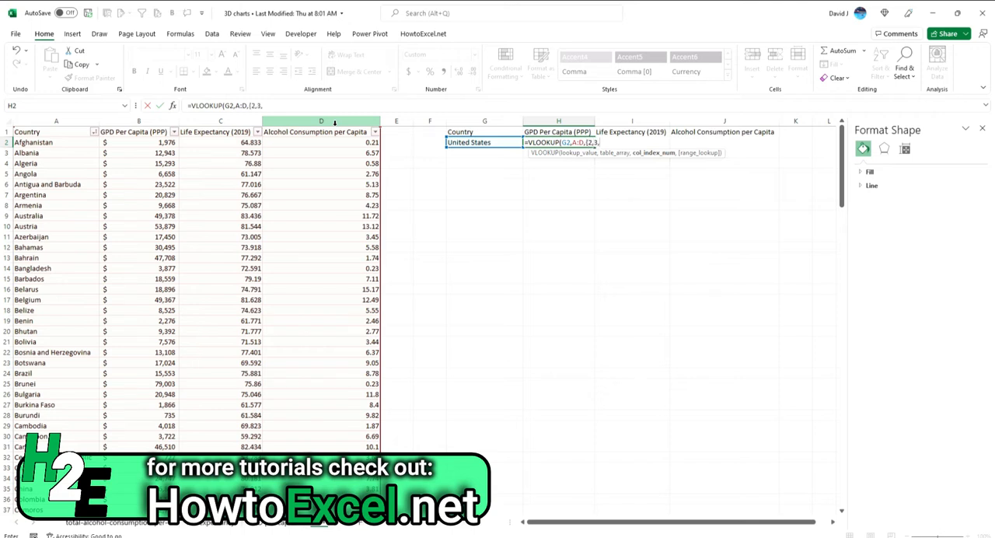
pyautogui.write('4')
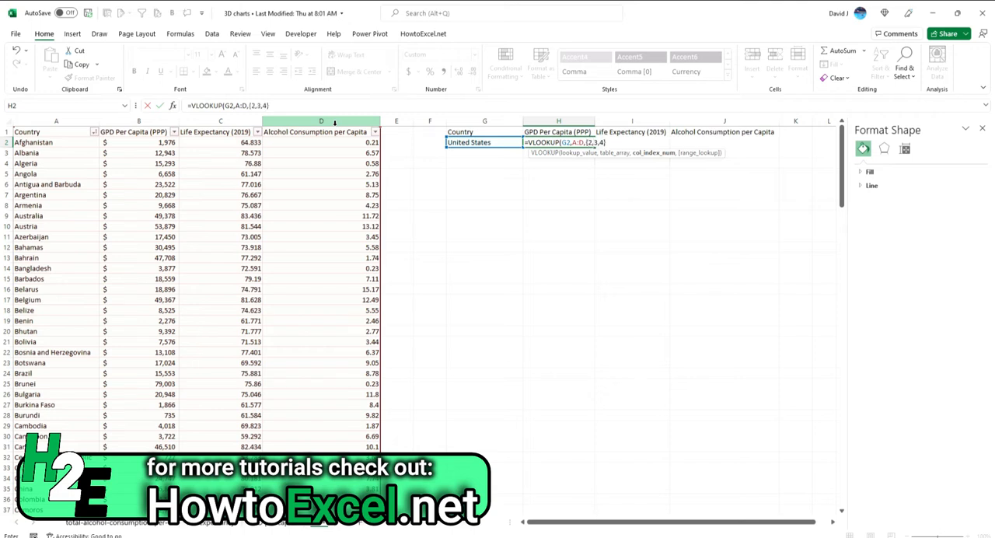
pyautogui.write(',false')
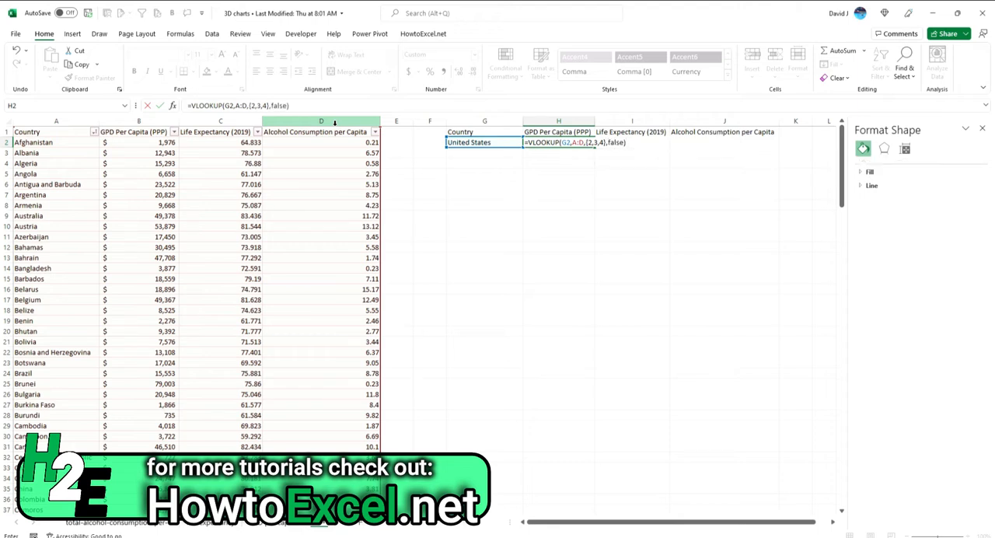
pyautogui.press('Return')
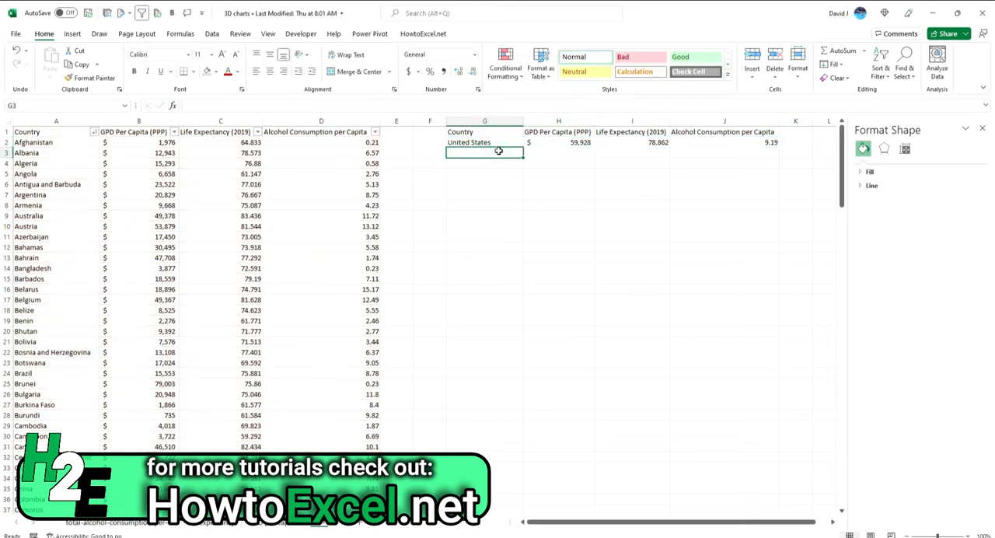
# Add China, Canada and Japan under the country list so the lookup formulas return their figures
pyautogui.write('China')
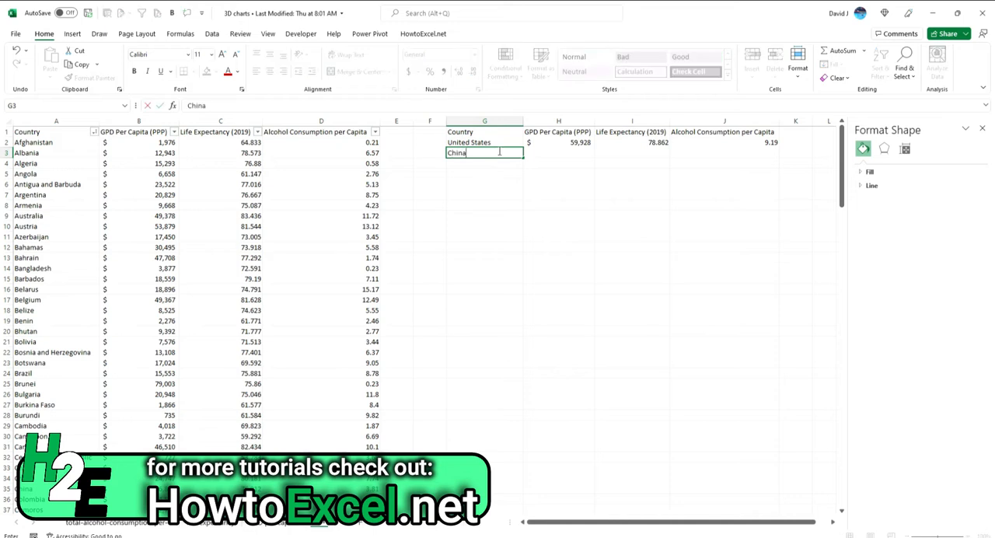
pyautogui.press('Return')
pyautogui.write('Belgium')
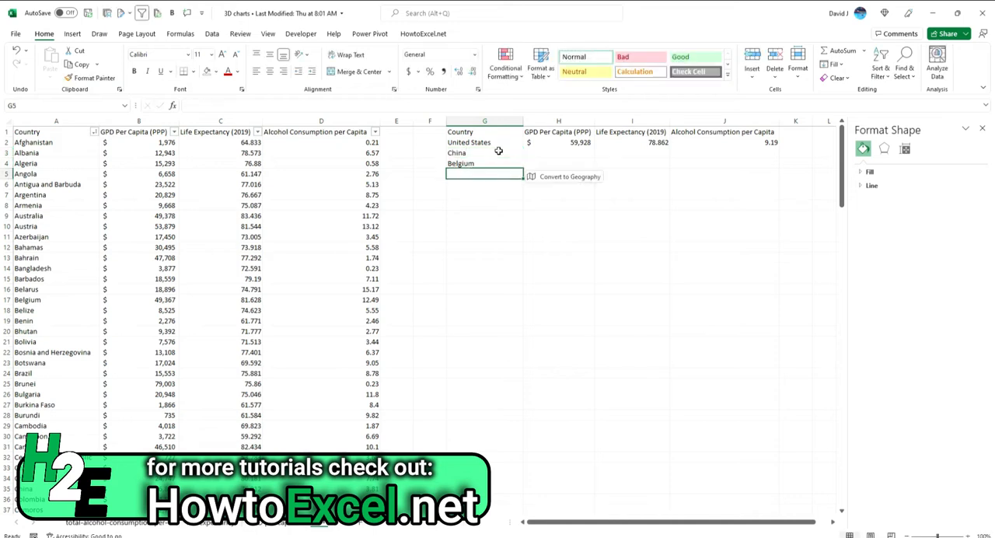
pyautogui.write('Canada')
pyautogui.click(484, 184)
pyautogui.write('Germany')
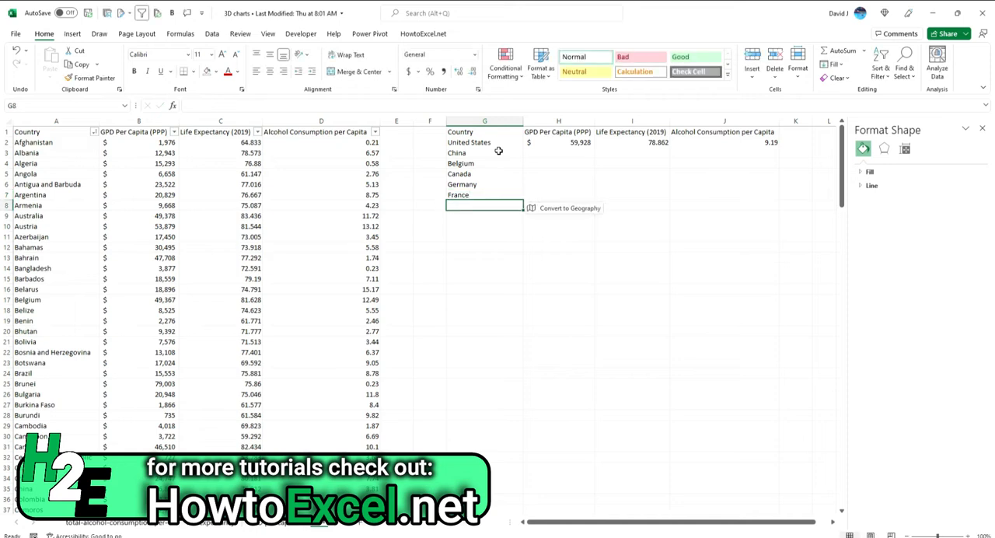
pyautogui.write('Japan')
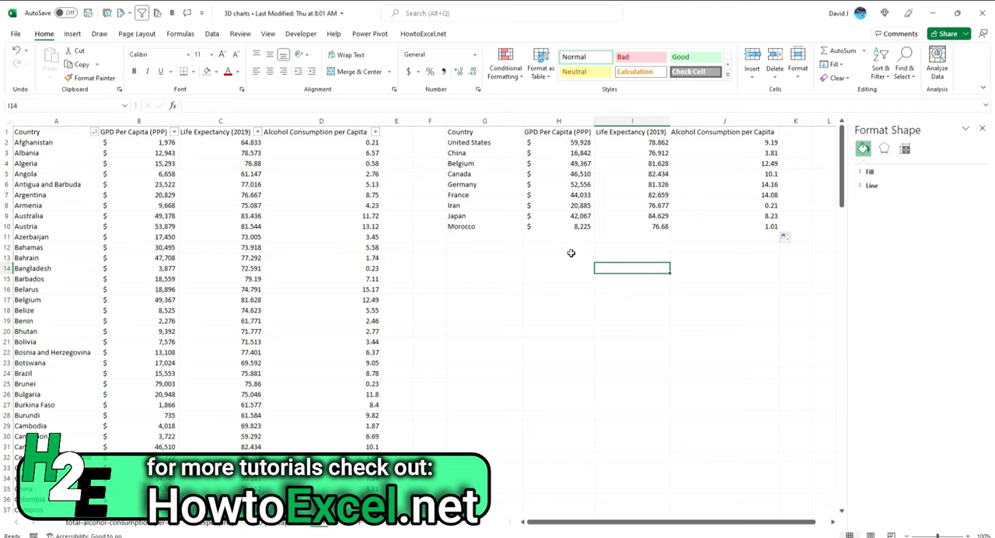
pyautogui.click(484, 184)
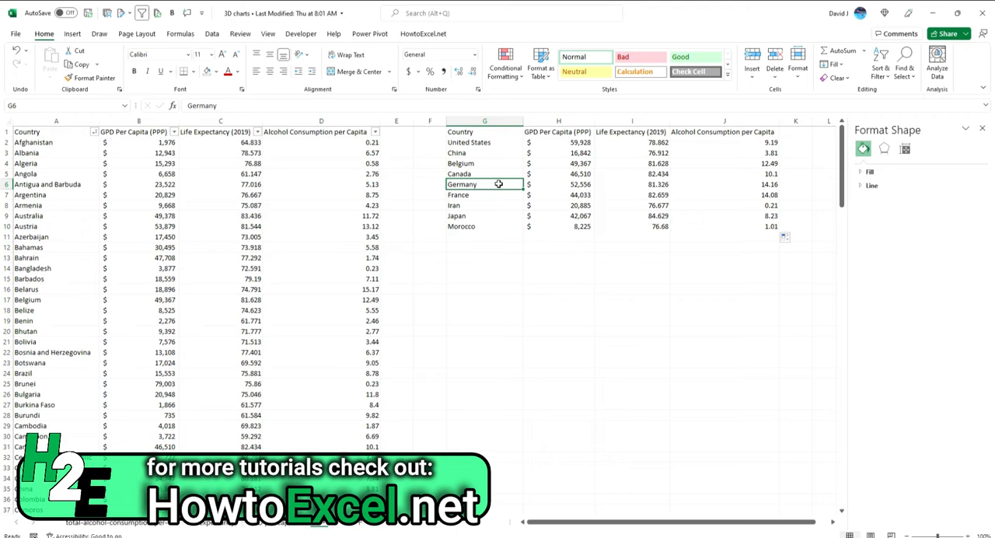
pyautogui.moveTo(441, 162)
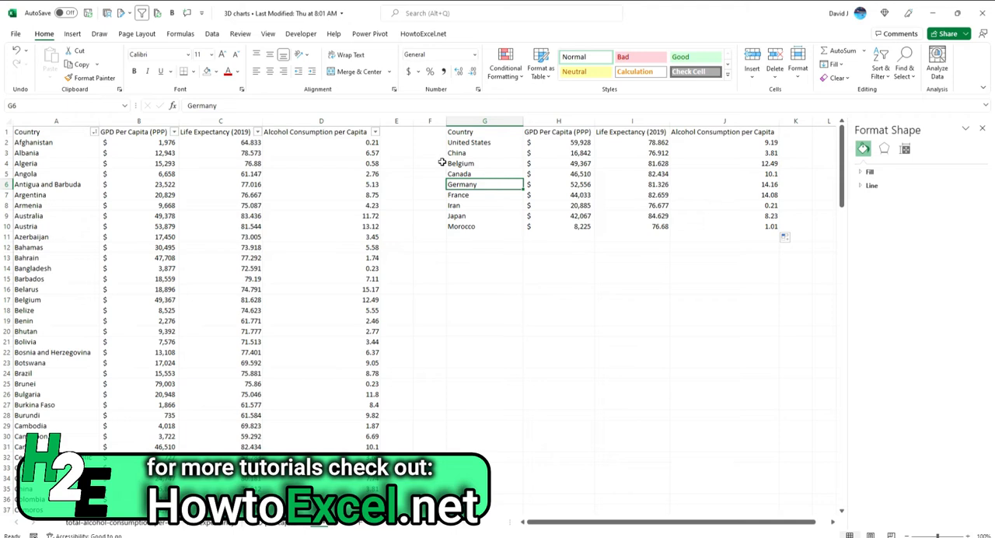
# Insert an X Y (Scatter) 3-D Bubble chart from the nine-country lookup table
pyautogui.click(72, 34)
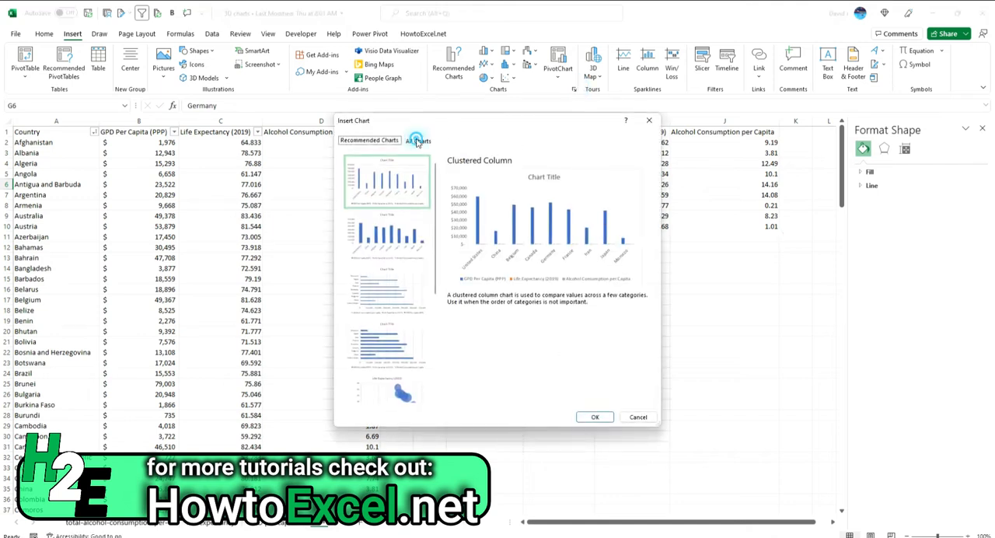
pyautogui.click(418, 140)
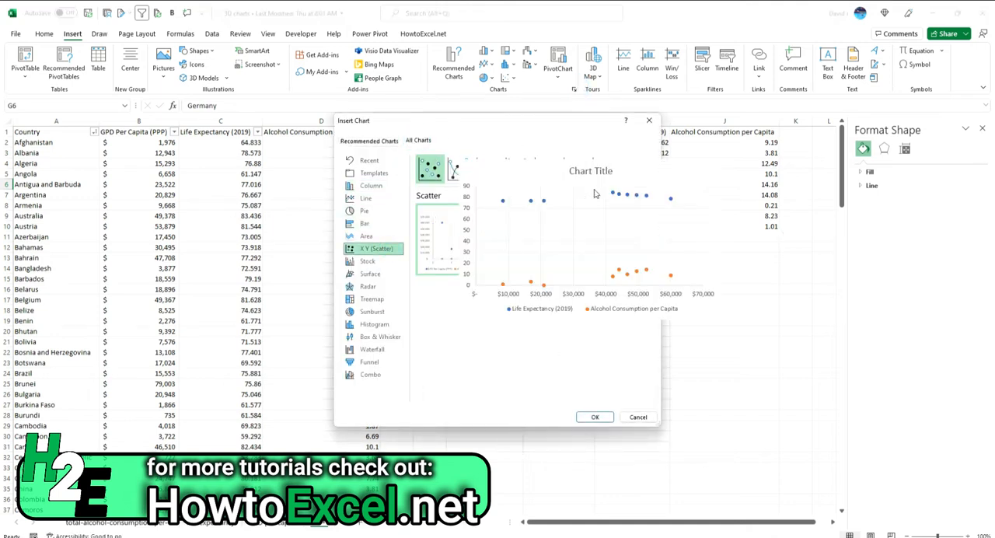
pyautogui.click(604, 169)
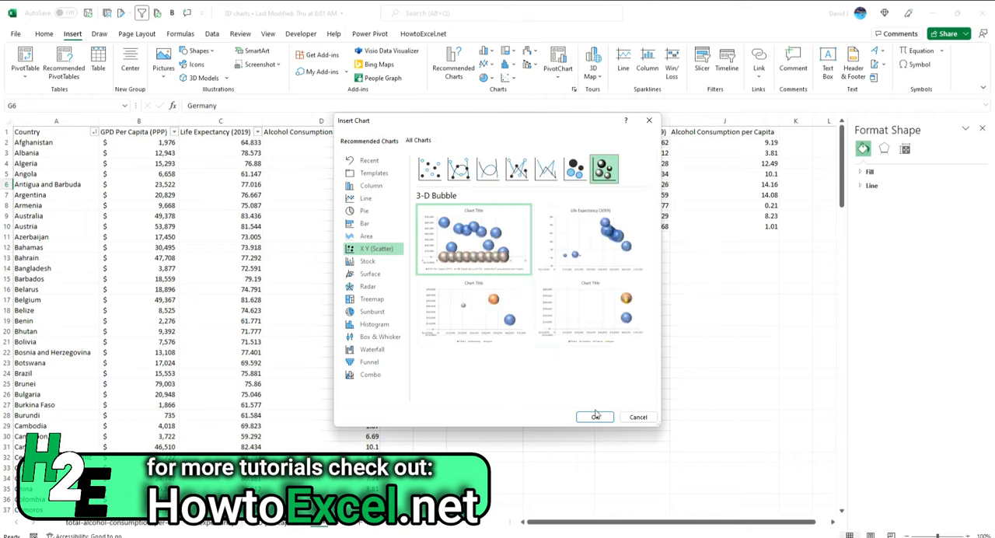
pyautogui.click(595, 417)
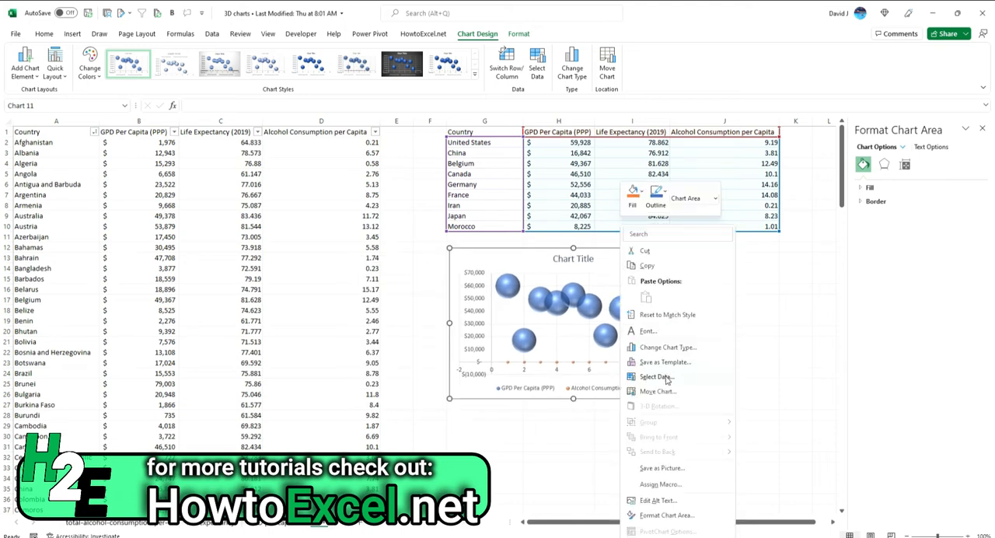
# Bring up the chart's Select Data Source settings to replace its default series
pyautogui.click(656, 376)
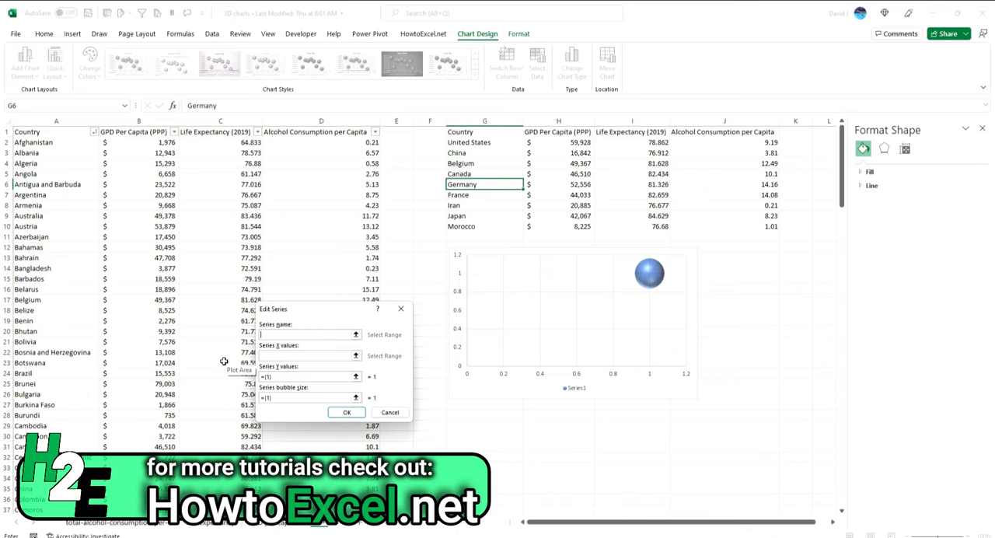
# Name the series from G2 (United States), with life expectancy as X and GDP as bubble size
pyautogui.click(468, 143)
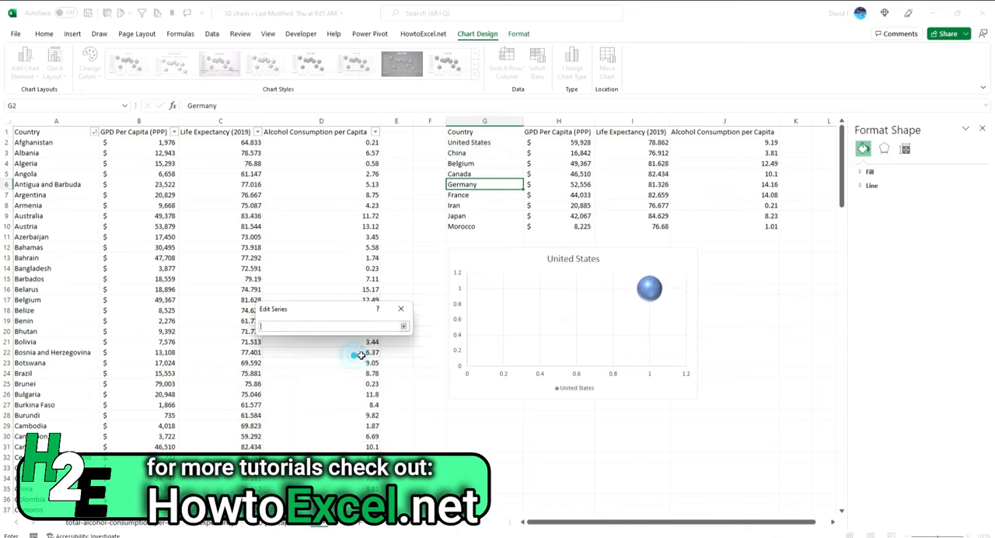
pyautogui.click(631, 143)
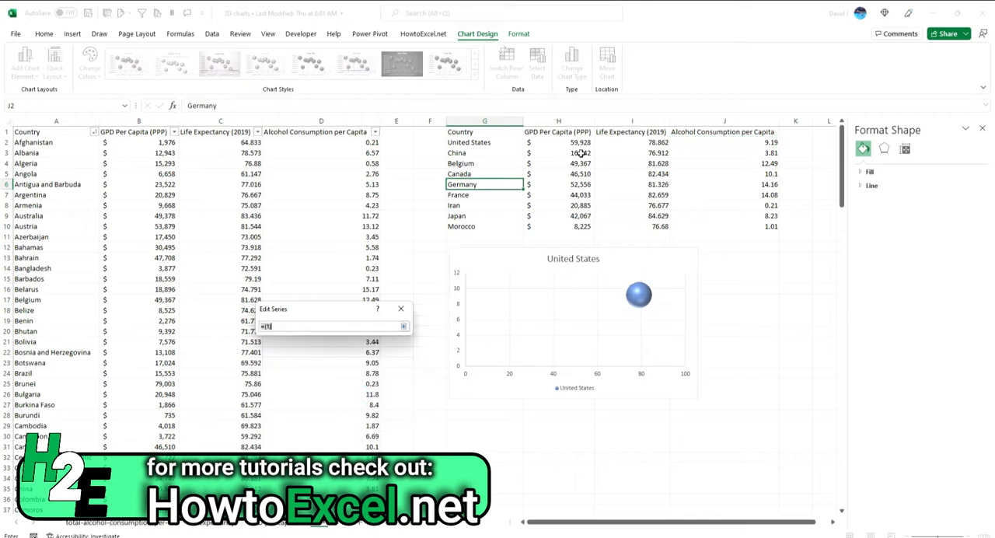
pyautogui.click(558, 142)
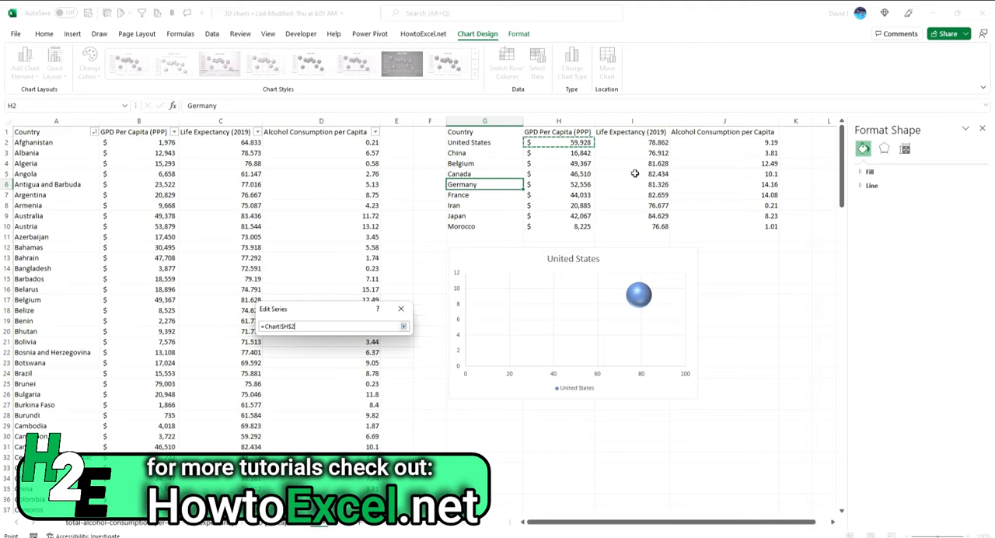
pyautogui.moveTo(579, 200)
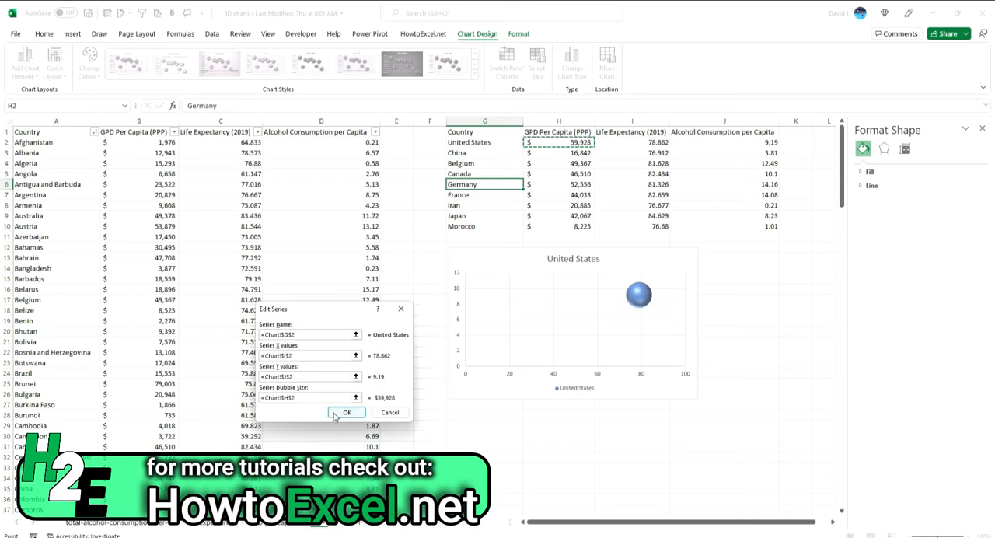
# Confirm the United States series and add the Japan series from its lookup row the same way
pyautogui.click(348, 411)
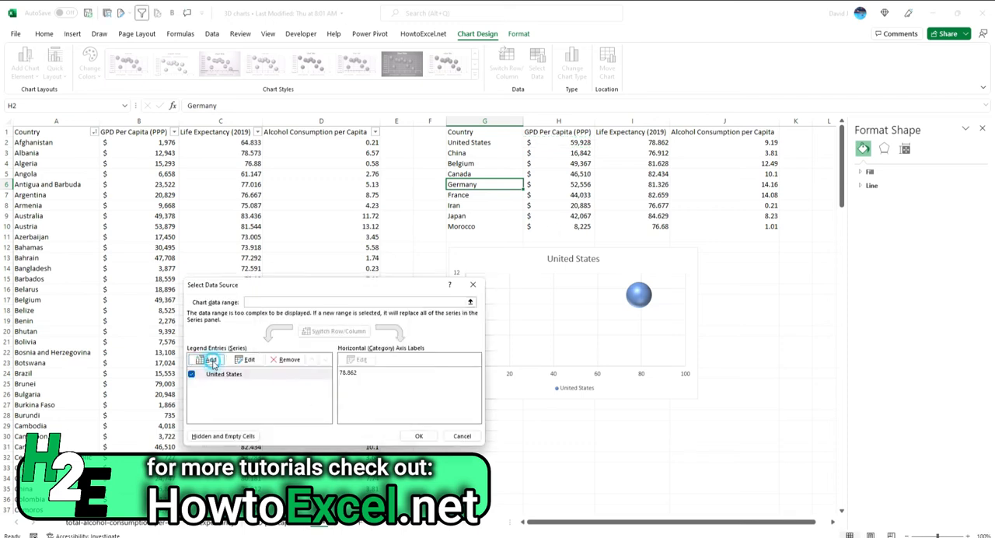
pyautogui.click(208, 359)
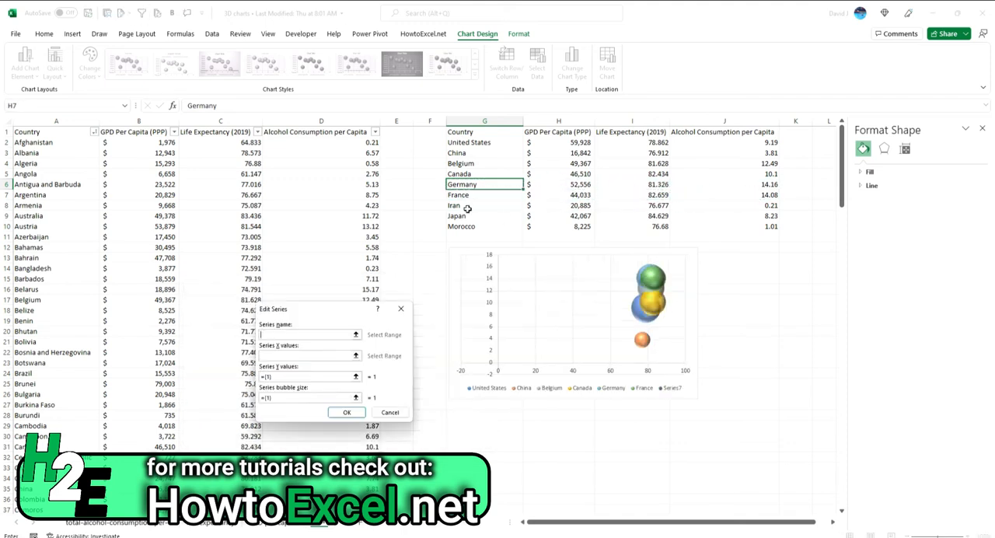
pyautogui.click(346, 412)
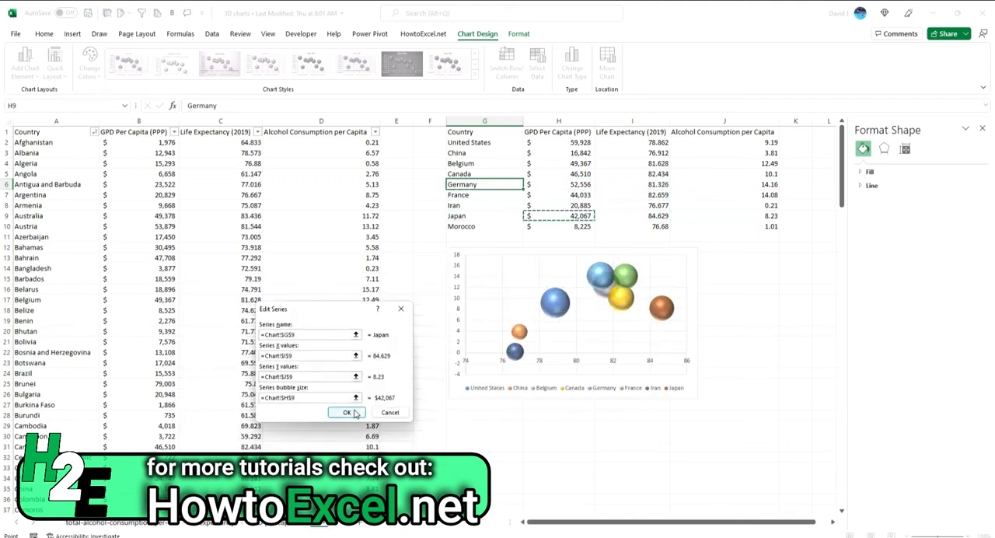
pyautogui.click(347, 412)
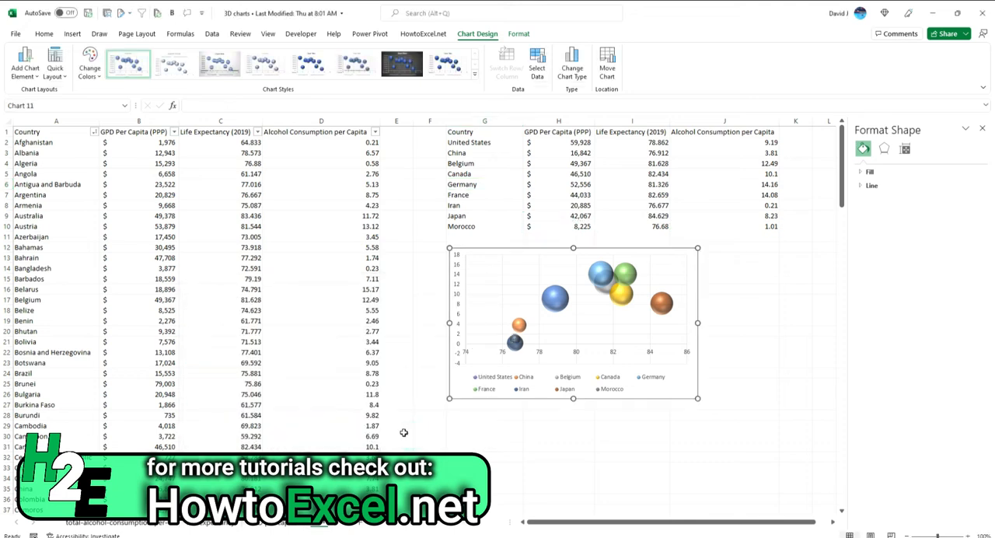
# Drag the chart's corner handle outward to enlarge the nine-country bubble chart
pyautogui.click(573, 322)
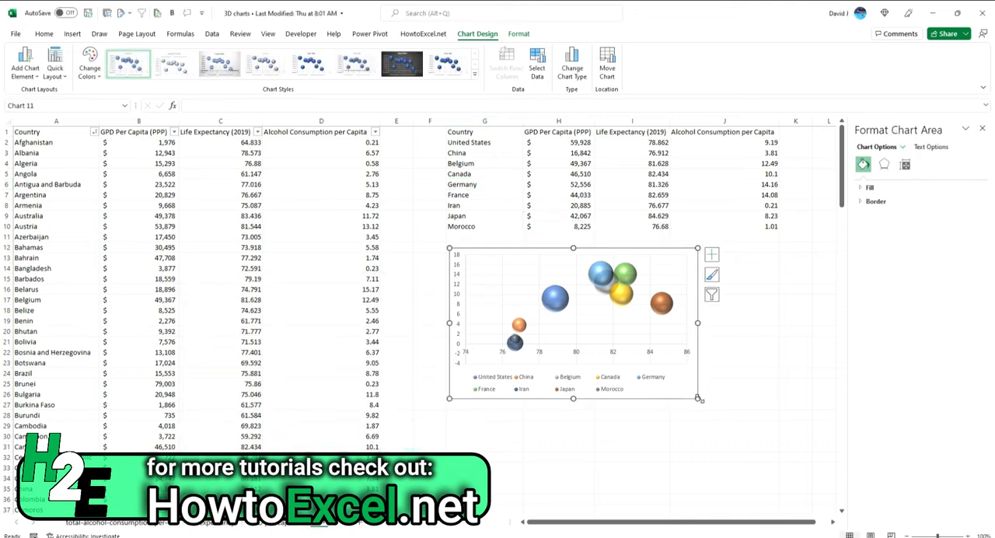
pyautogui.moveTo(697, 399); pyautogui.dragTo(808, 486)
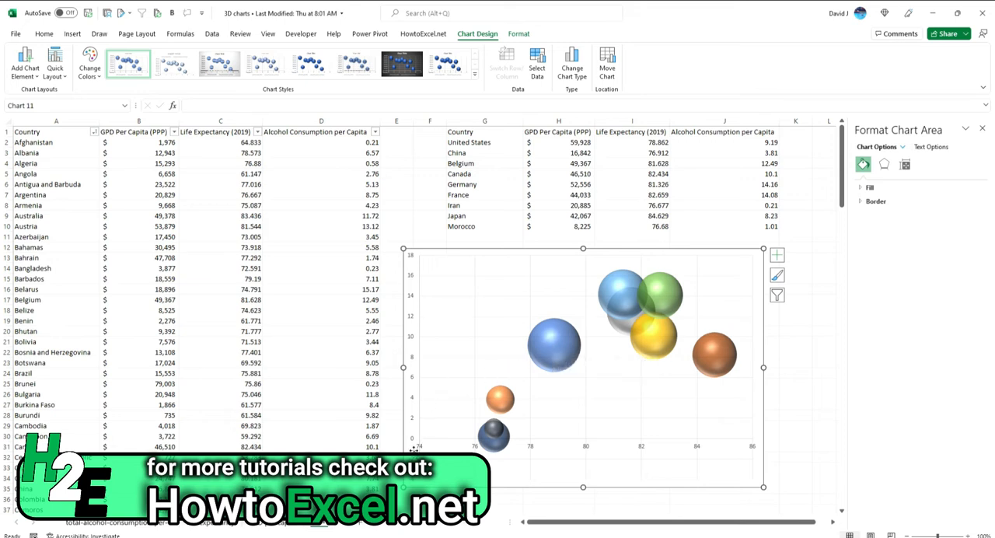
pyautogui.moveTo(411, 387)
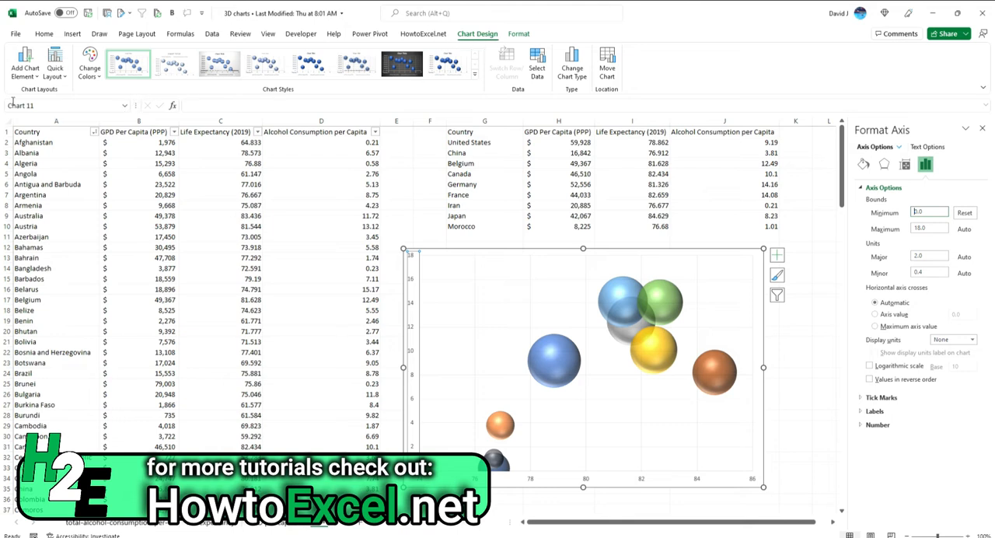
# Add a primary horizontal axis title reading Life Expectancy beneath the x-axis
pyautogui.click(24, 63)
pyautogui.write('Life Expectancy')
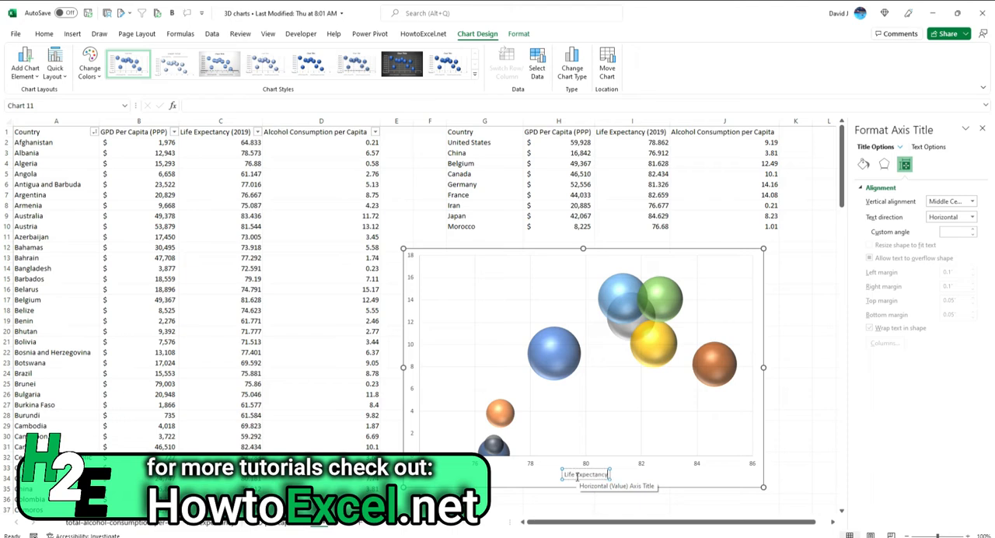
# Show the Axis Titles choices under Add Chart Element to label the y-axis Alcohol Consumption
pyautogui.click(44, 107)
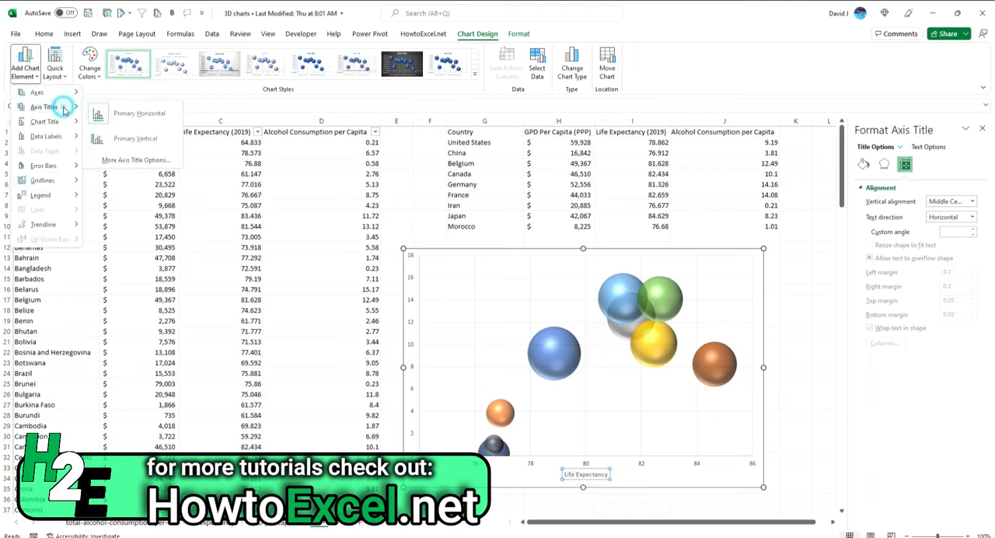
pyautogui.click(136, 139)
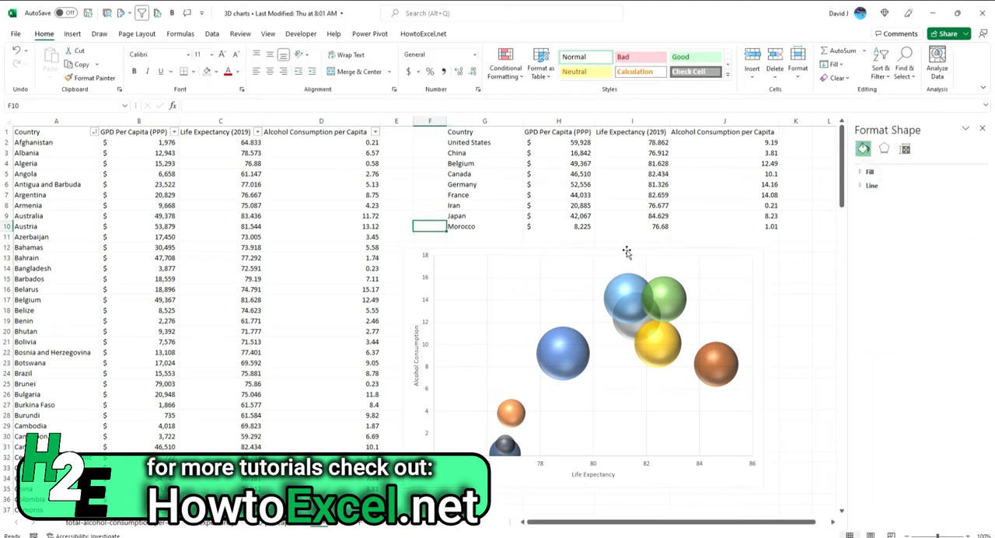
pyautogui.moveTo(614, 251)
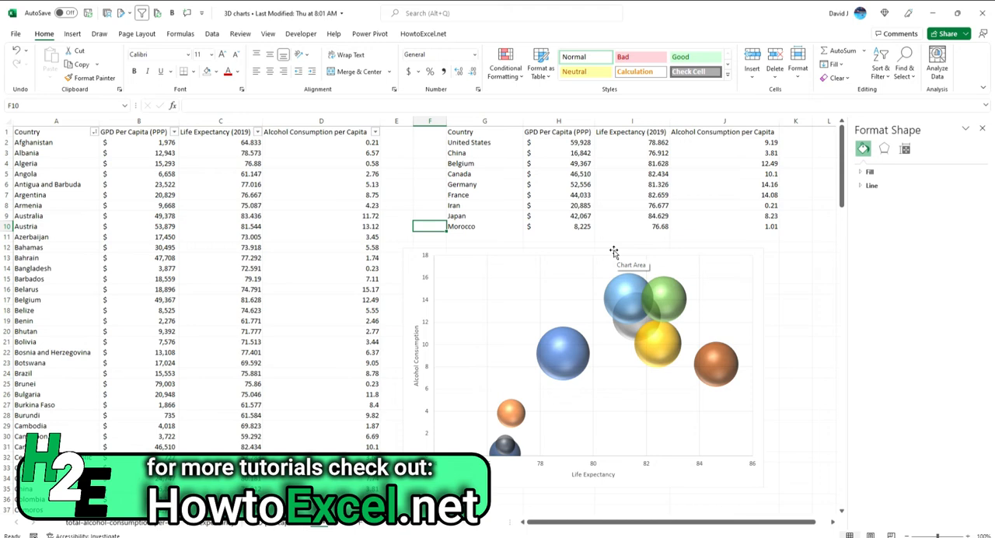
pyautogui.moveTo(464, 243)
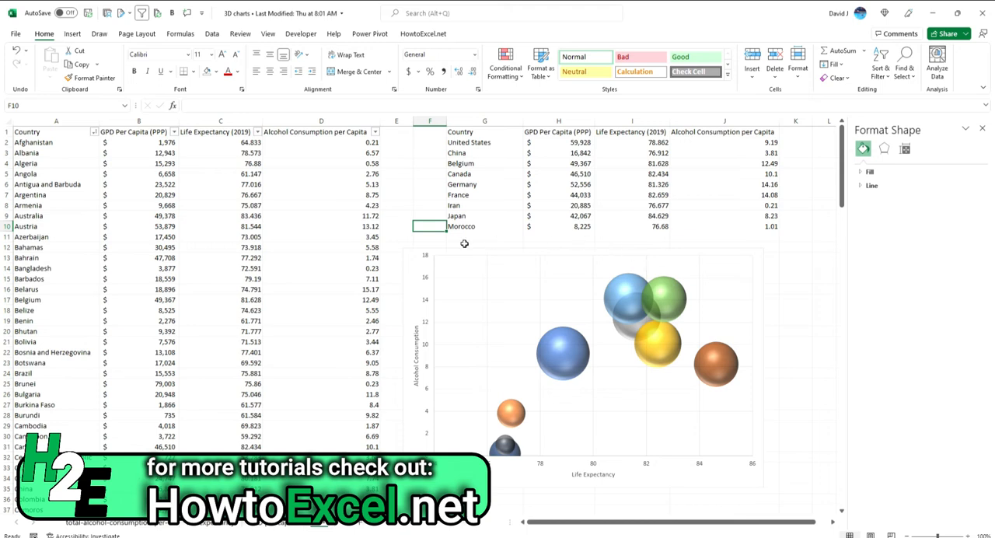
pyautogui.moveTo(472, 293)
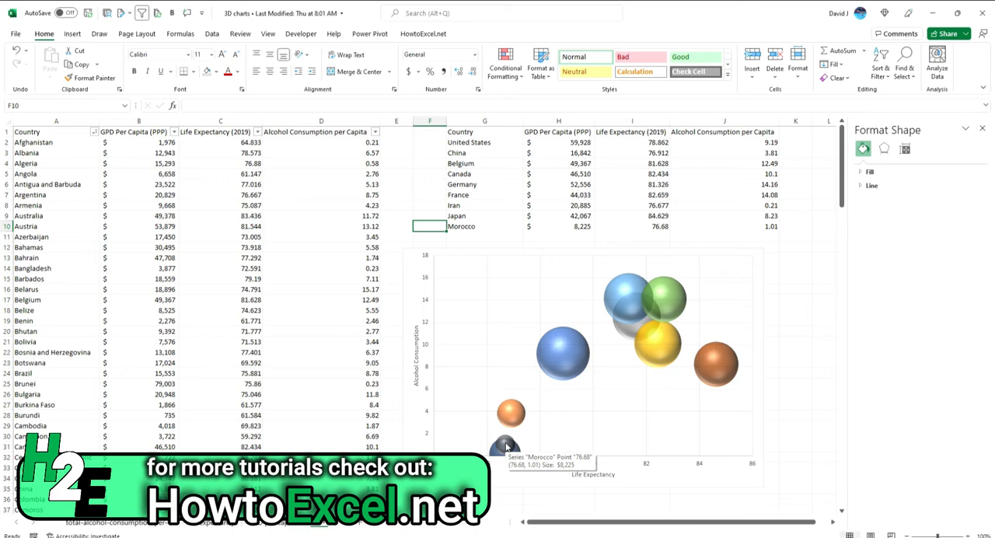
pyautogui.moveTo(692, 362)
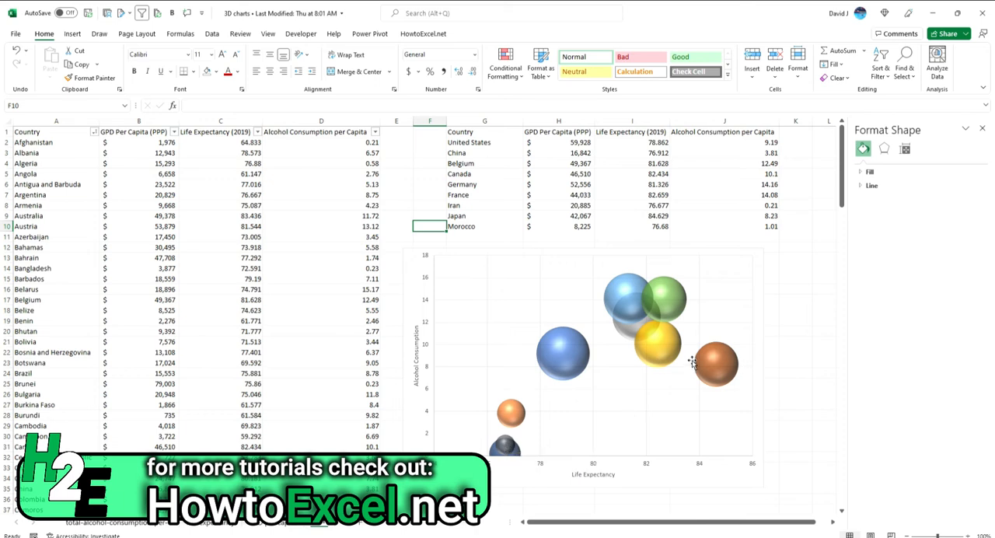
pyautogui.moveTo(713, 361)
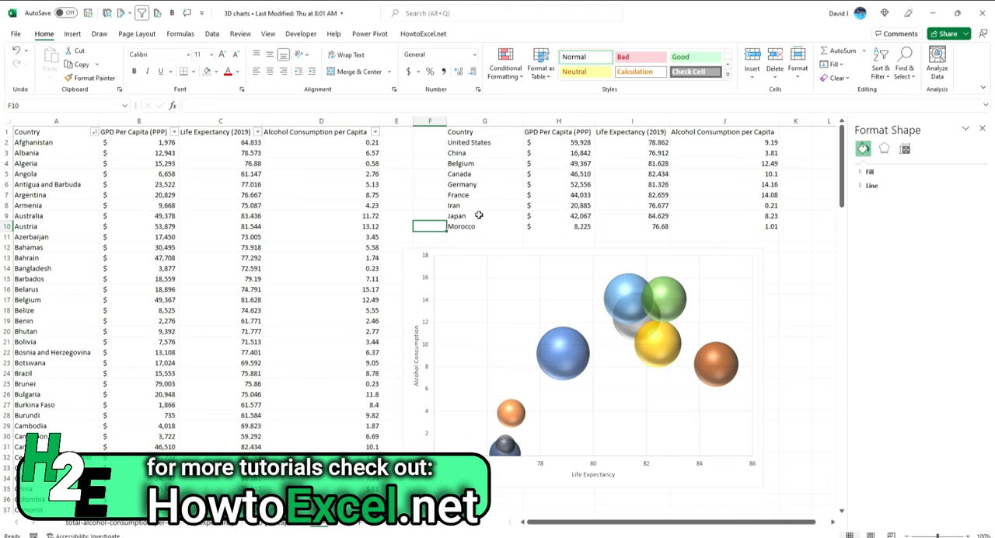
pyautogui.click(484, 194)
pyautogui.write('Cambodia')
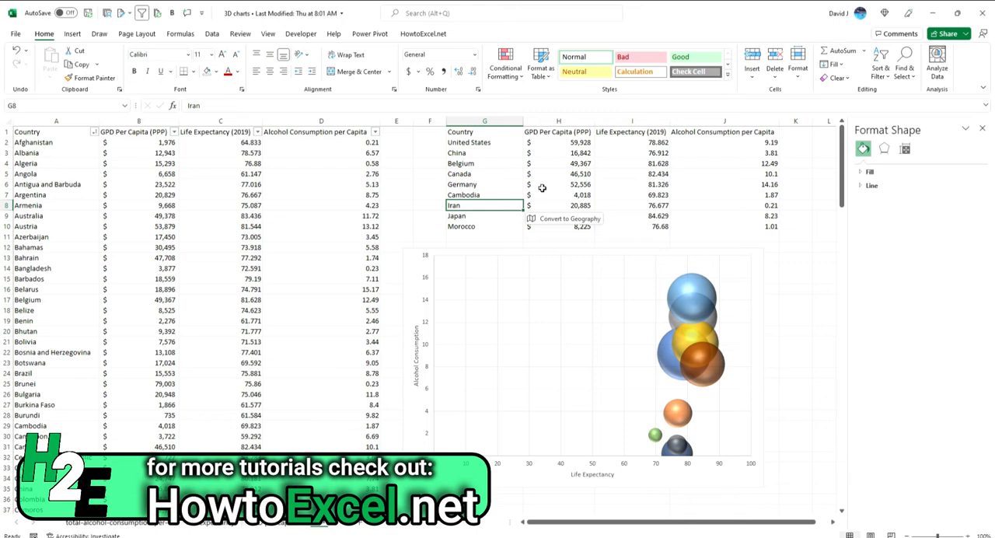
pyautogui.moveTo(600, 187)
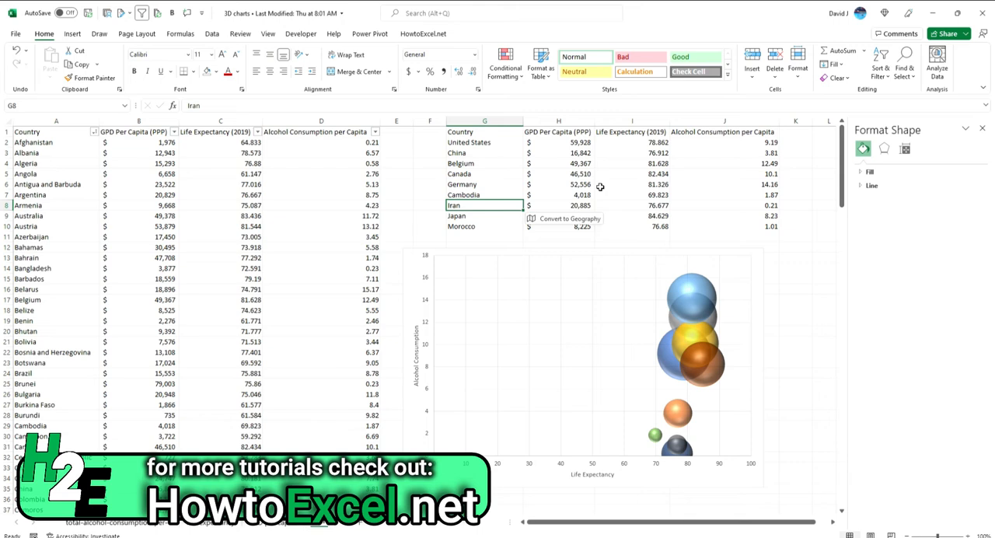
pyautogui.moveTo(607, 437)
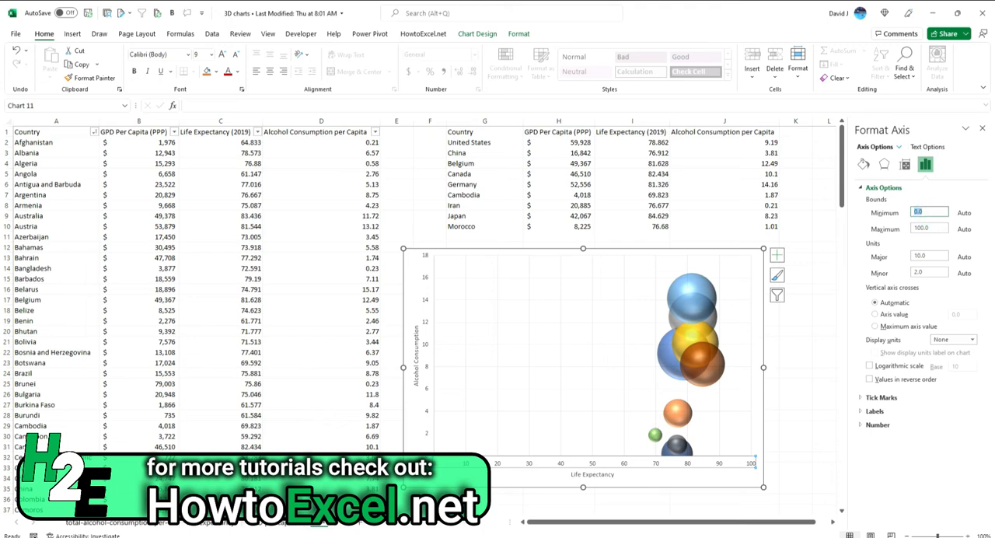
# Enter a new minimum bound in the 60s for the Life Expectancy axis
pyautogui.write('60')
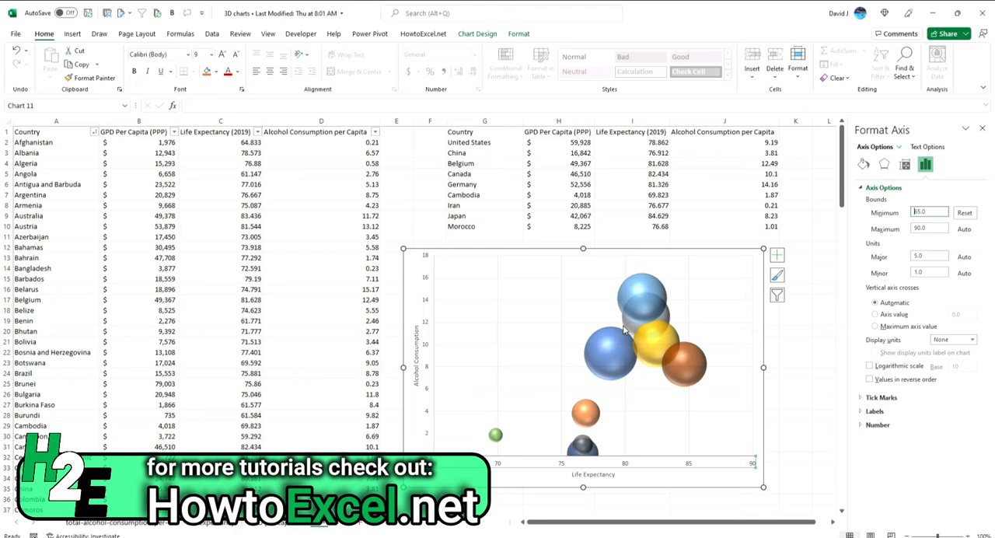
pyautogui.moveTo(495, 435)
pyautogui.write('Egypt')
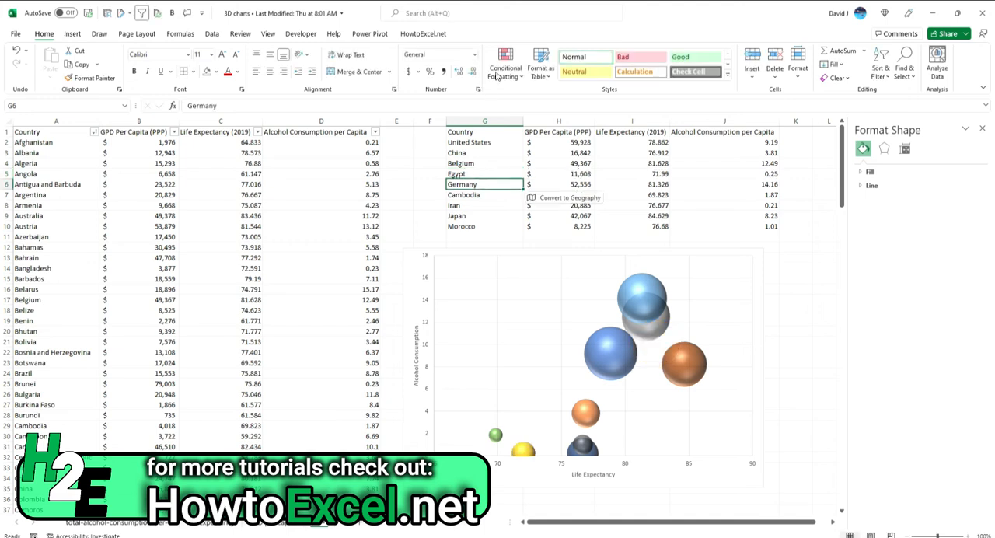
pyautogui.moveTo(496, 444)
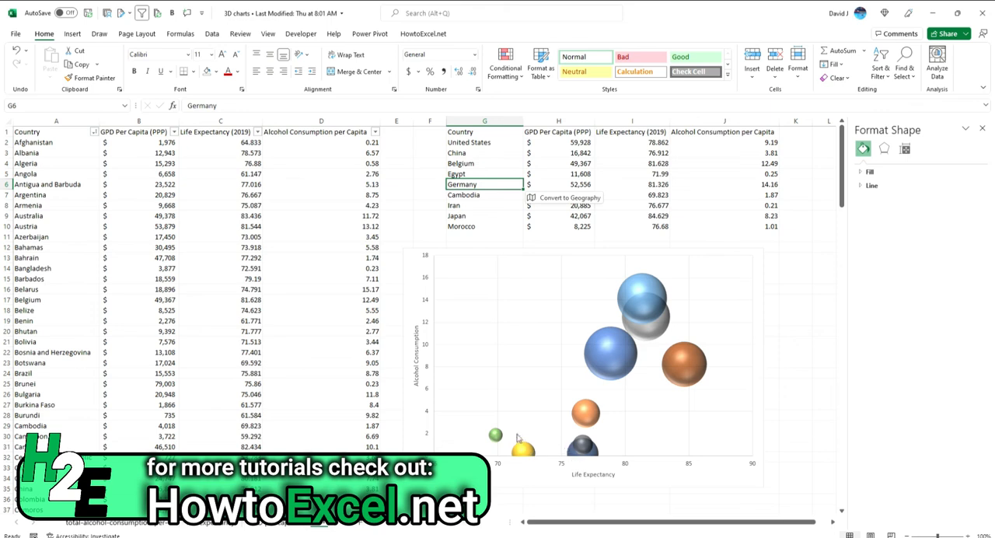
pyautogui.moveTo(523, 442)
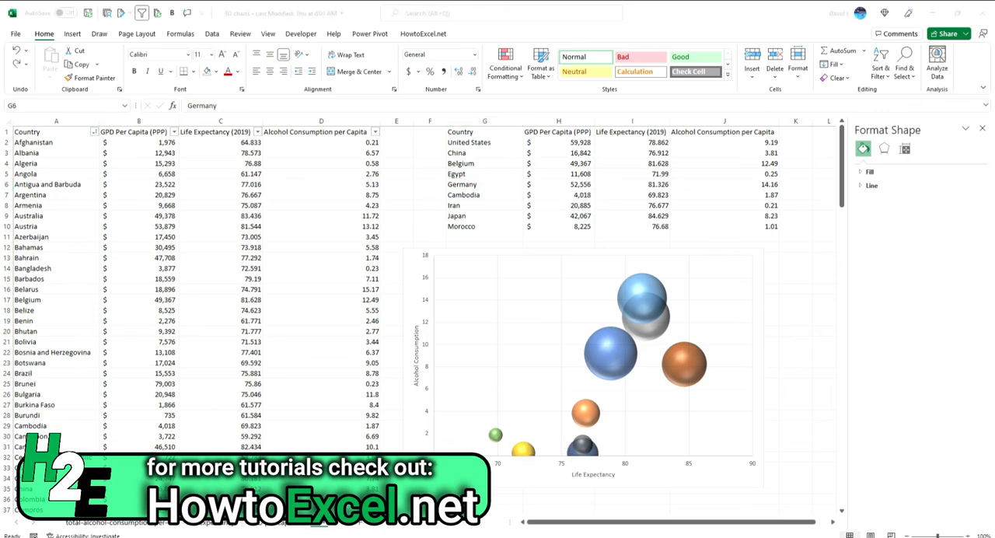
# Select cell G5 in the lookup table to replace Canada with Egypt
pyautogui.click(483, 184)
pyautogui.write('Bolivia')
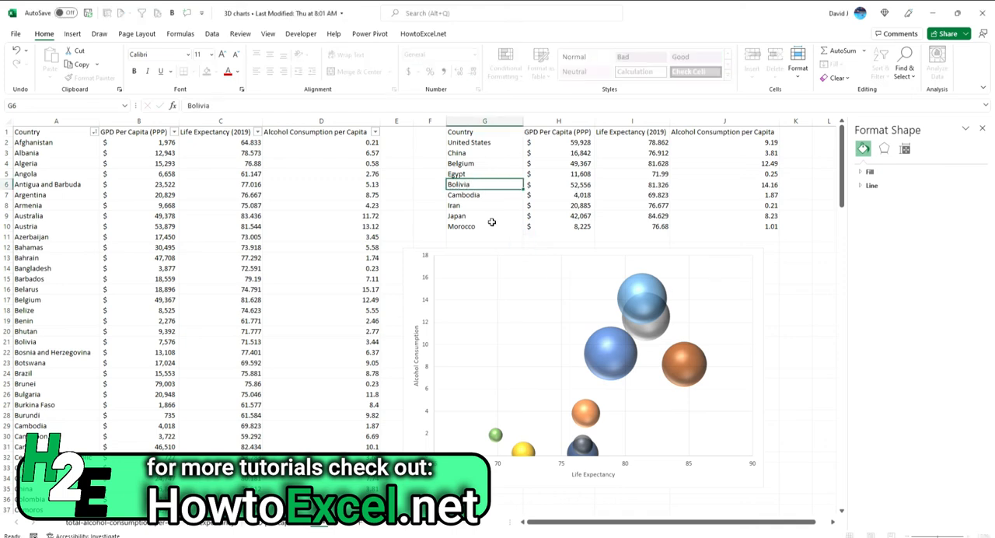
# Select cell G6 to replace Germany with Bolivia and redraw the bubble chart
pyautogui.click(484, 195)
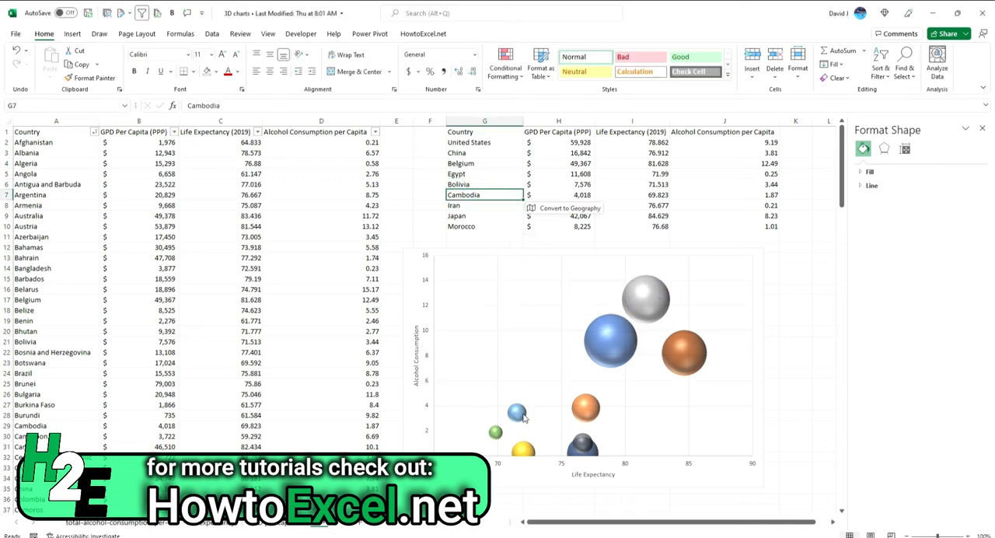
pyautogui.moveTo(517, 412)
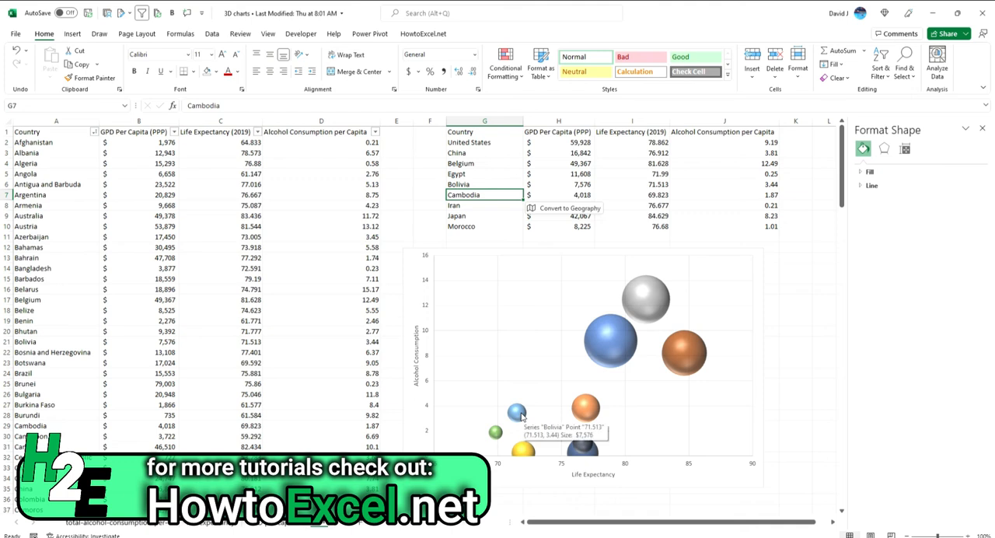
pyautogui.moveTo(661, 293)
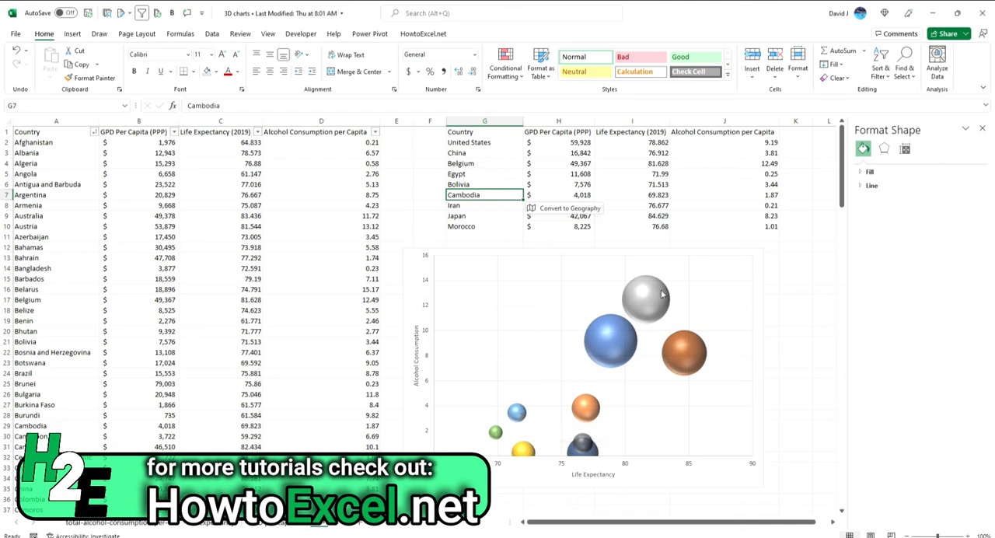
pyautogui.moveTo(651, 295)
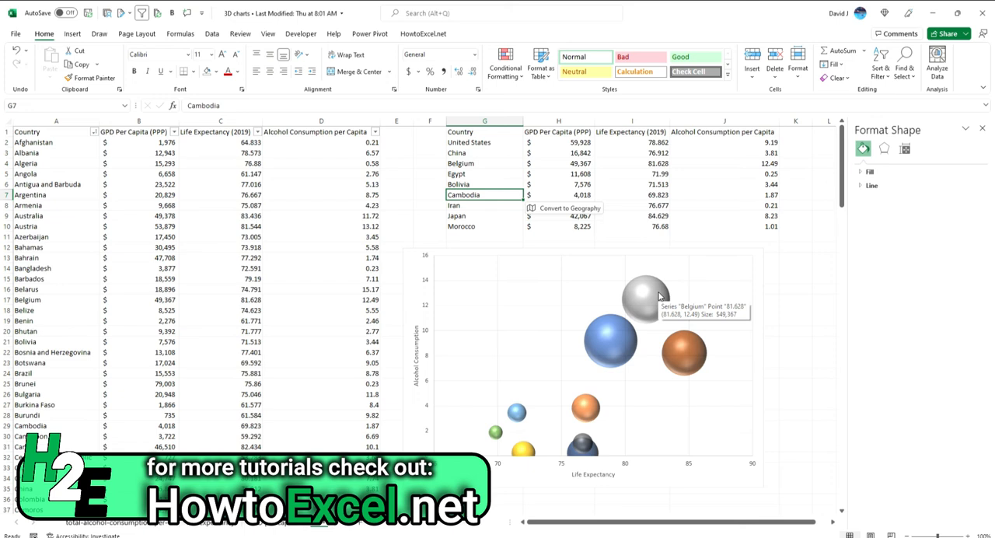
pyautogui.moveTo(674, 286)
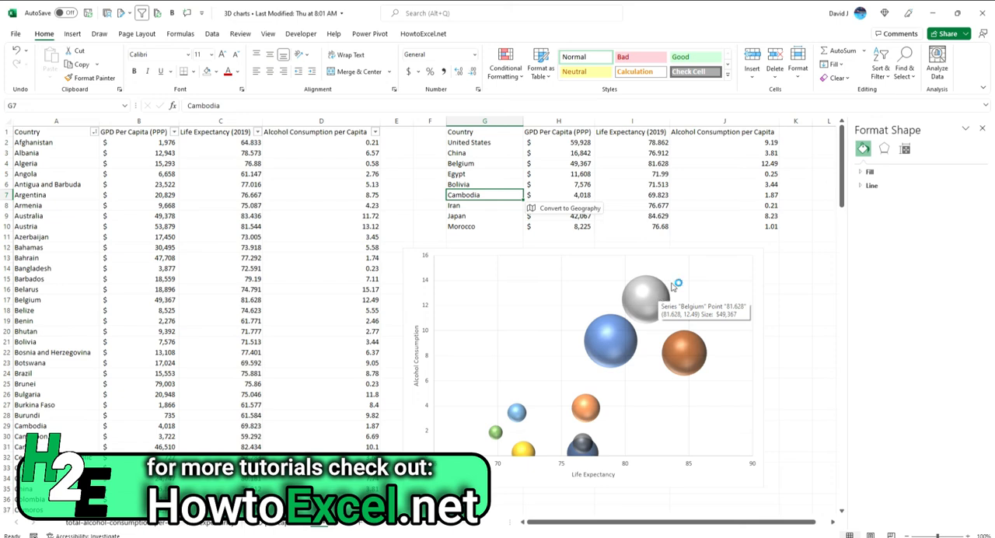
pyautogui.moveTo(496, 220)
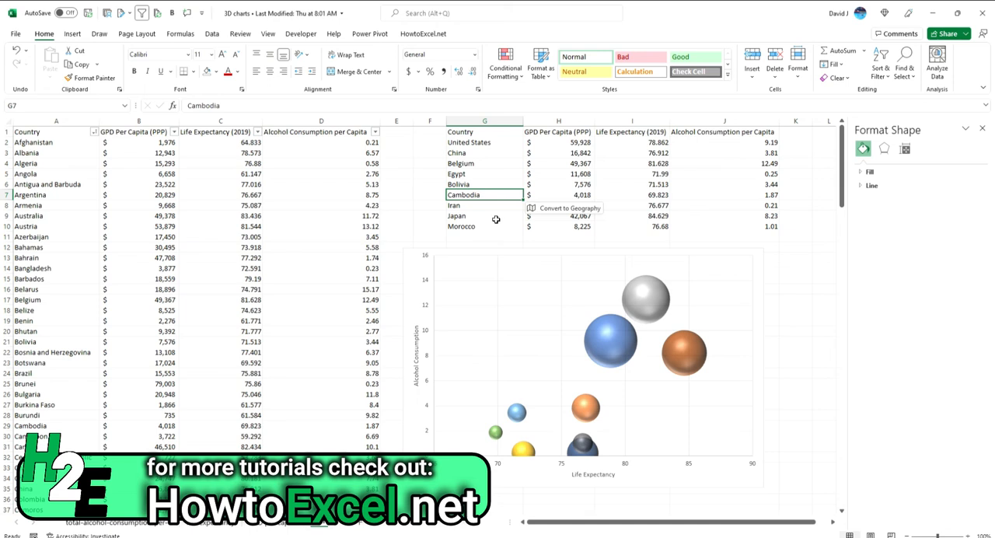
pyautogui.moveTo(583, 153)
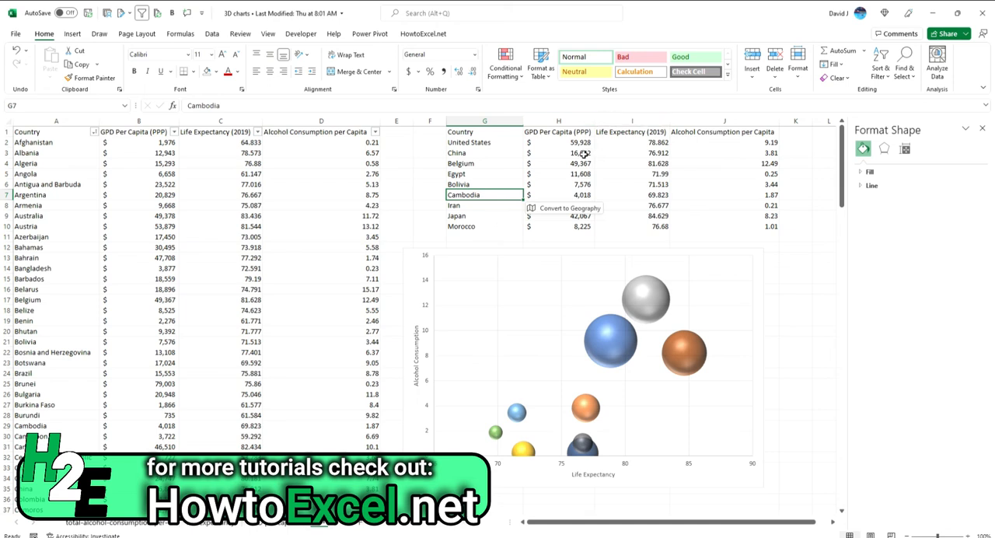